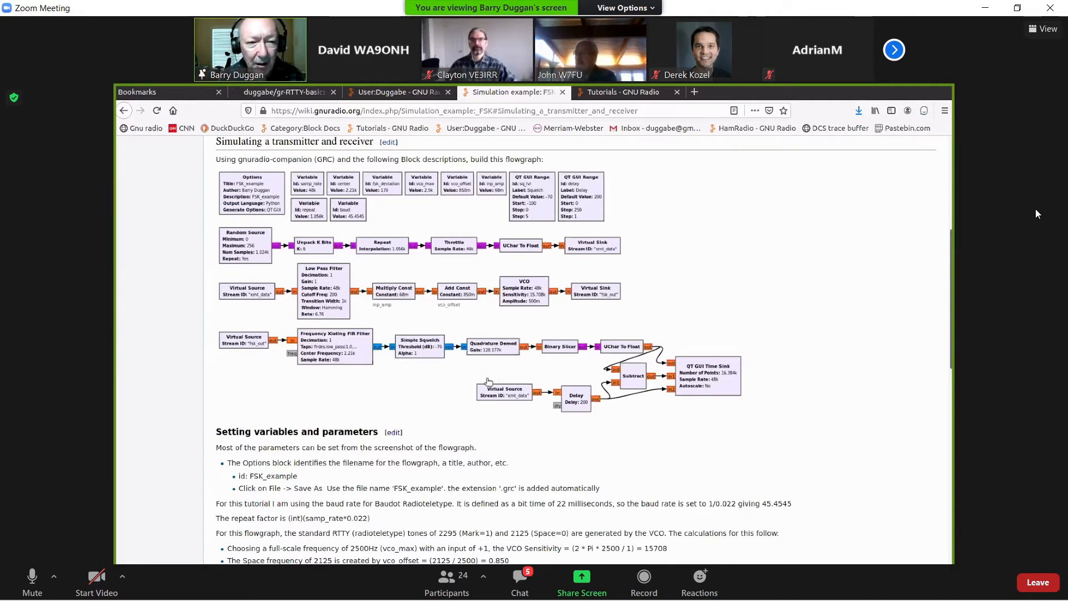
mouse_move(325, 264)
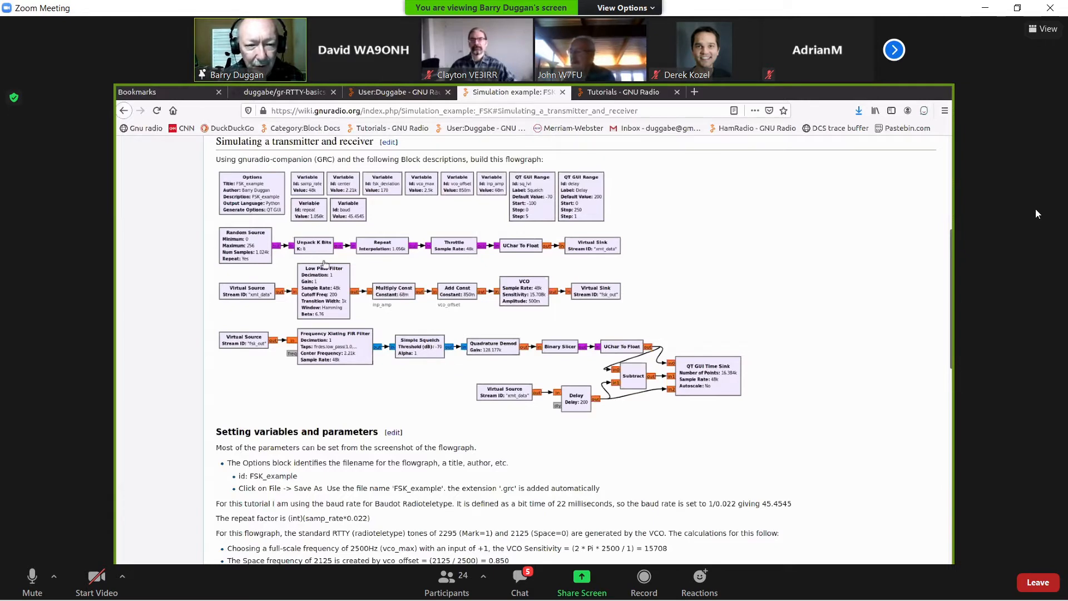
mouse_move(363, 310)
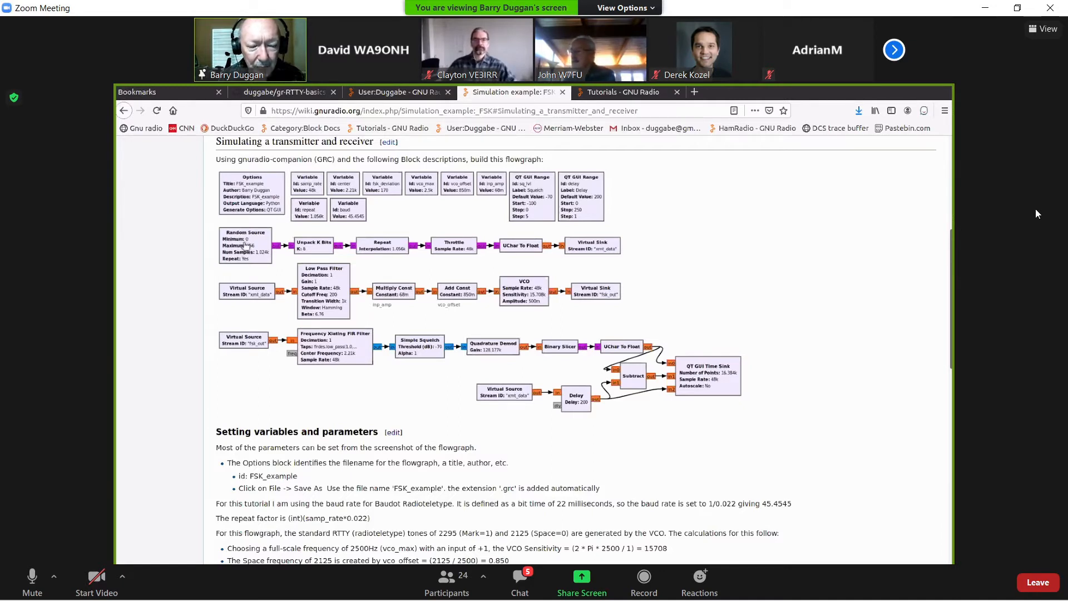
mouse_move(305, 251)
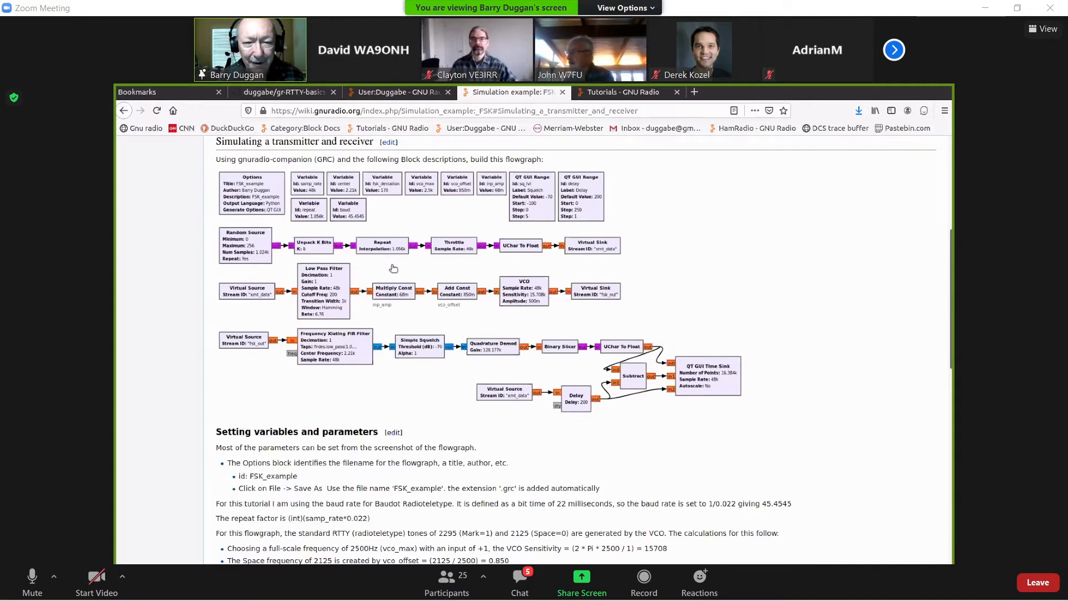
mouse_move(391, 268)
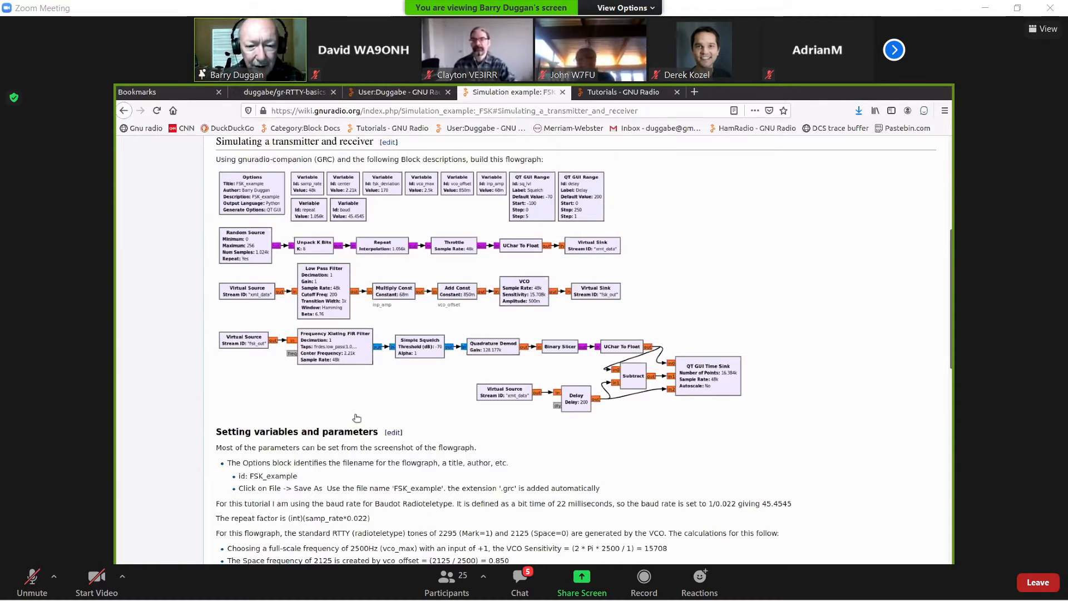
mouse_move(370, 401)
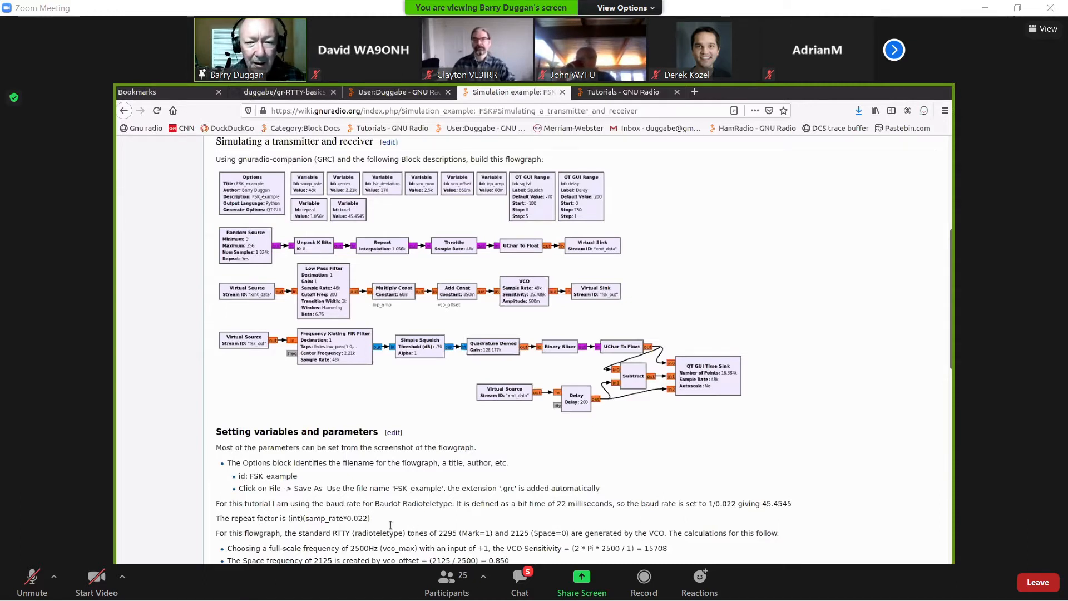
mouse_move(439, 261)
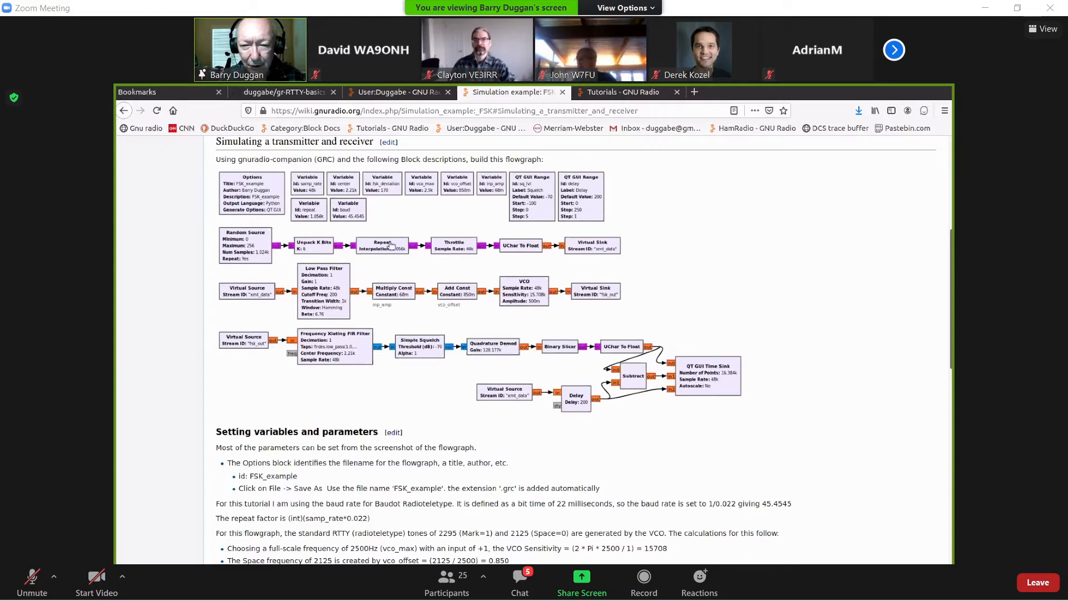
mouse_move(458, 257)
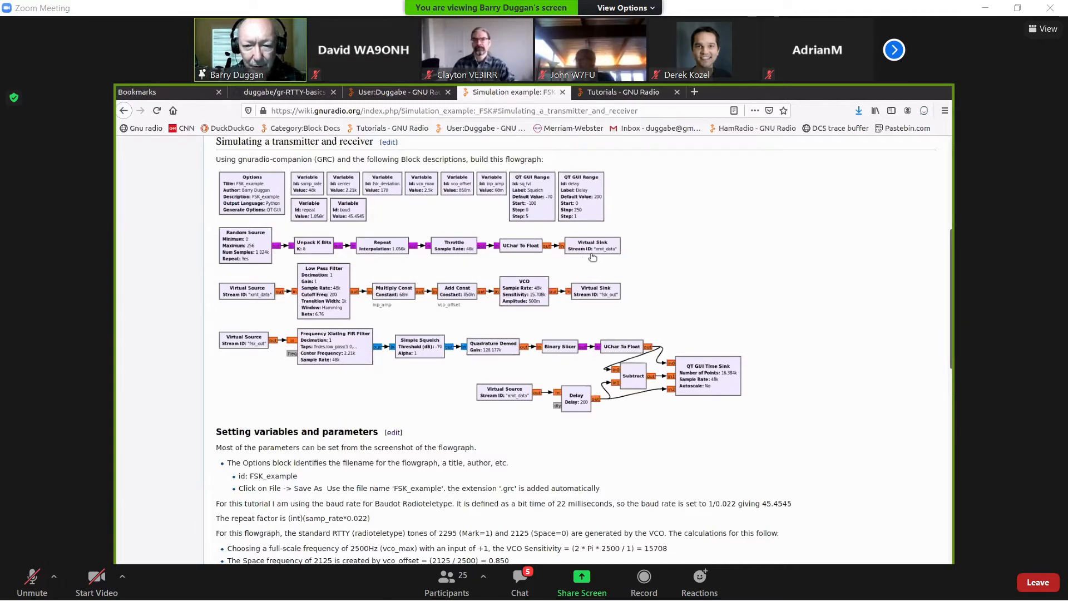
mouse_move(648, 243)
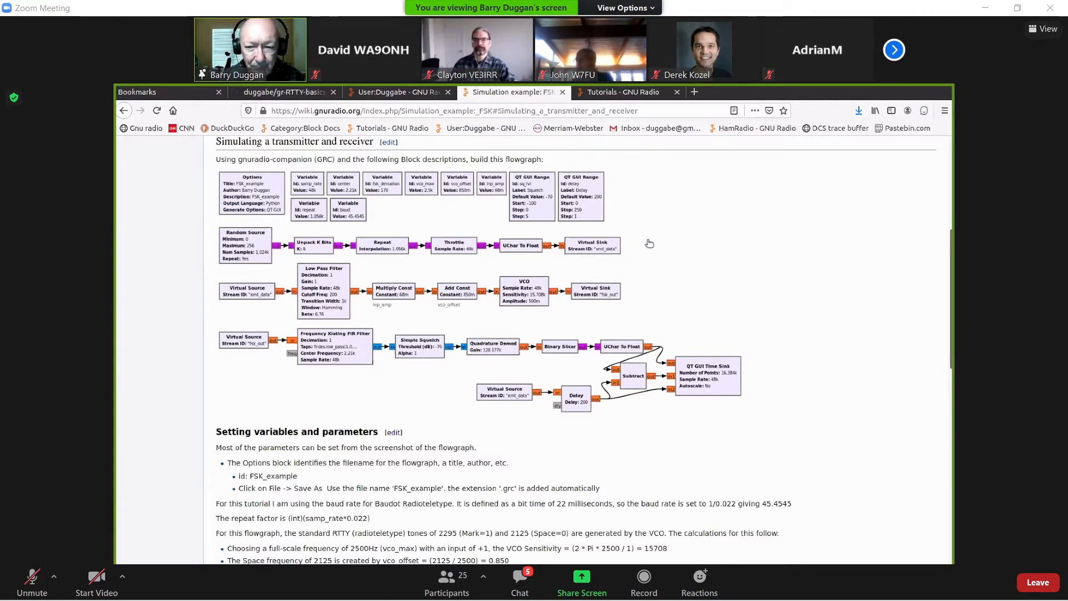
mouse_move(662, 226)
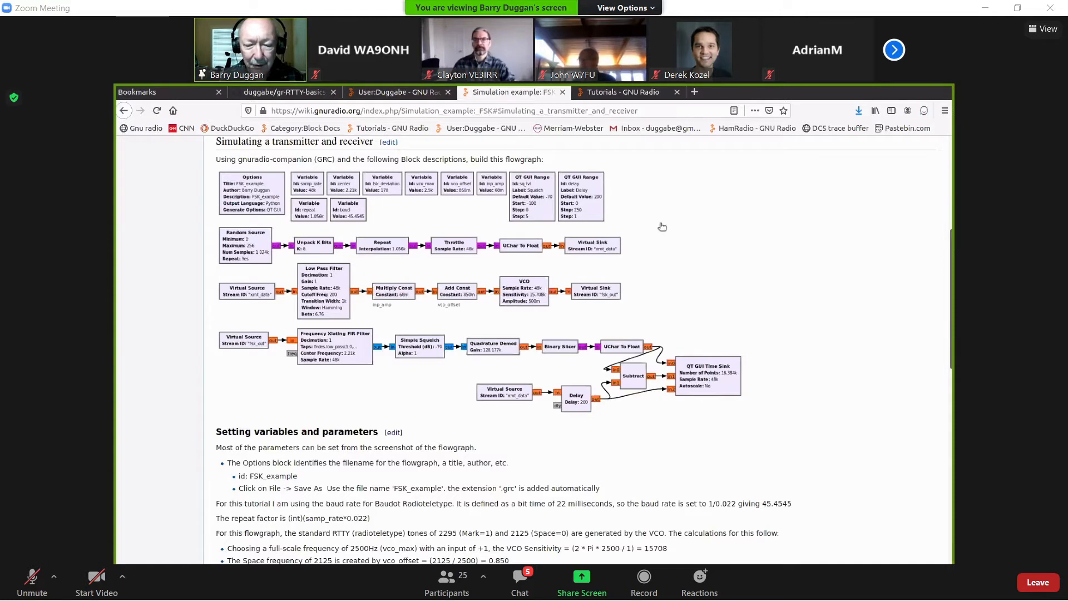
mouse_move(589, 247)
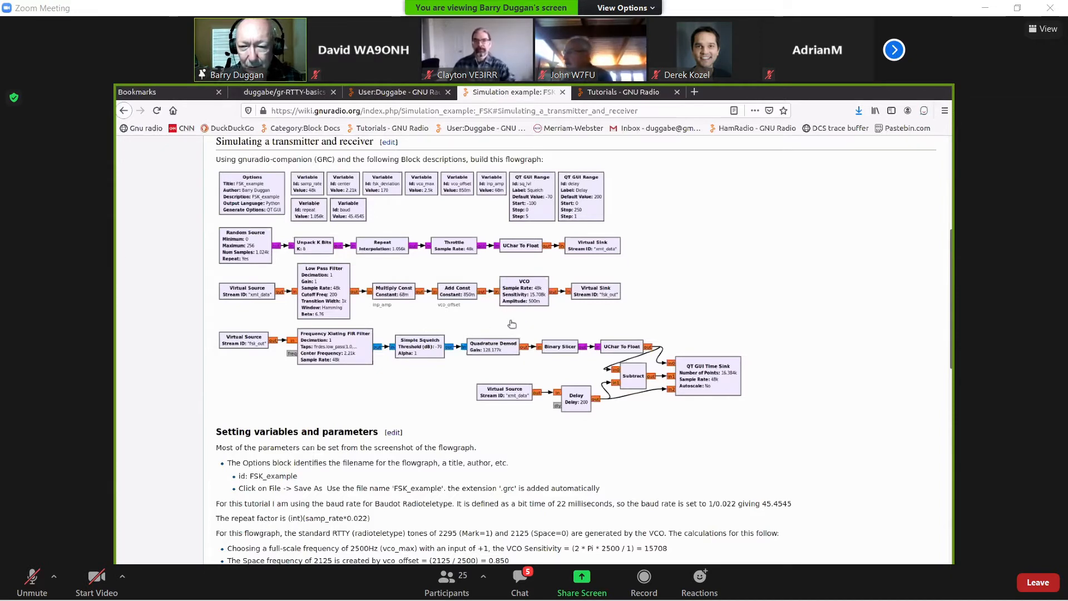
mouse_move(559, 312)
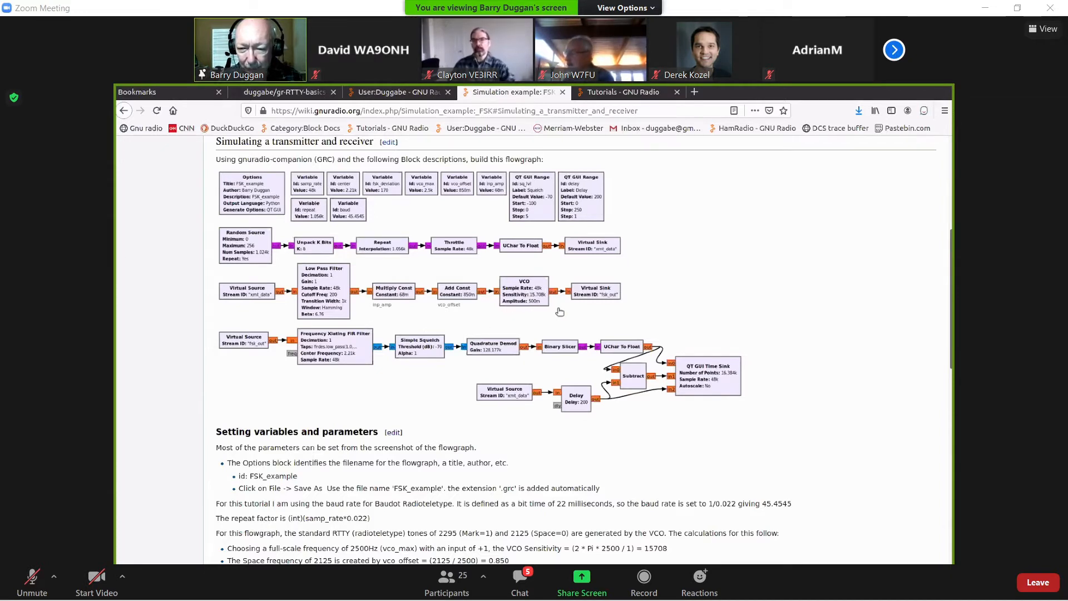
mouse_move(502, 430)
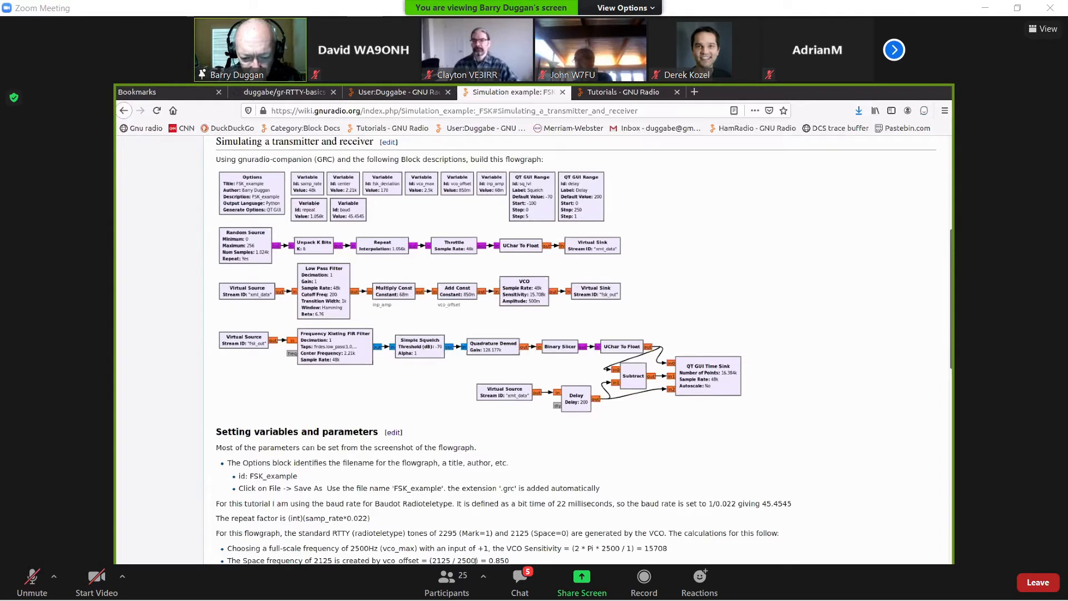
mouse_move(551, 559)
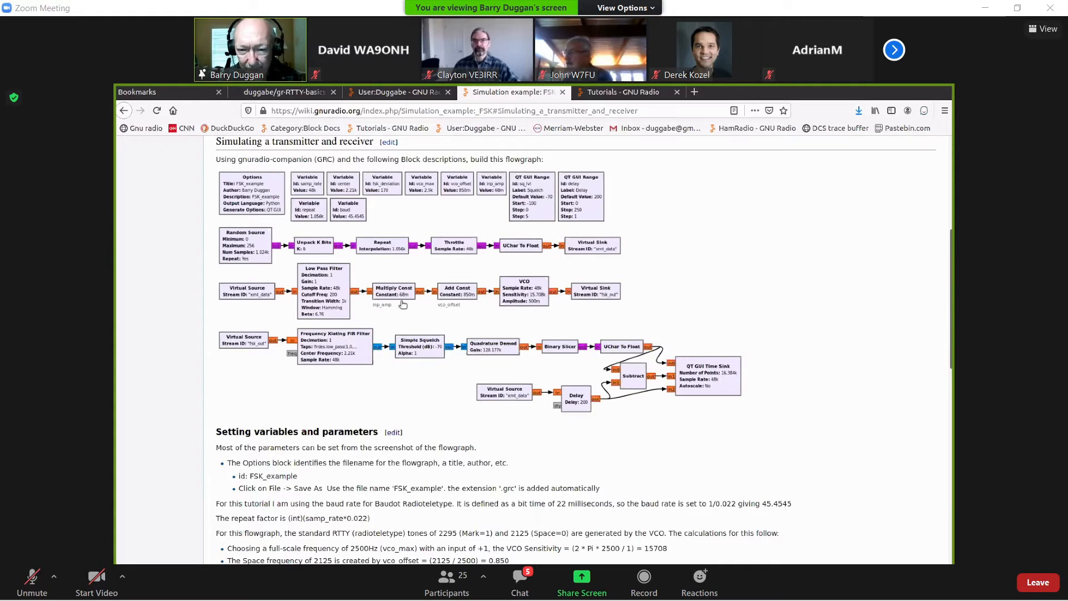
mouse_move(466, 307)
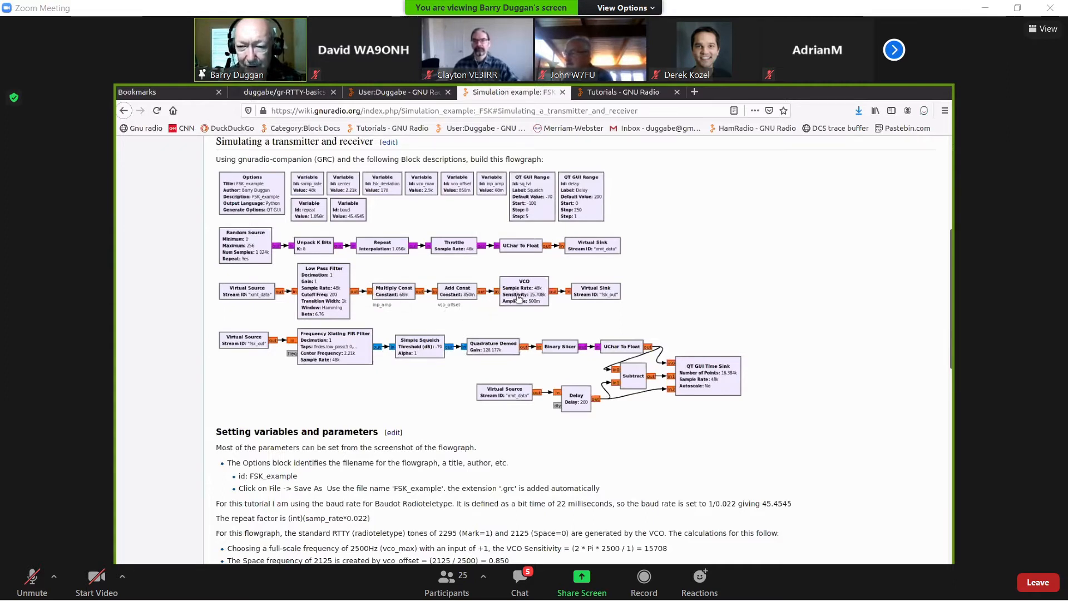
mouse_move(466, 315)
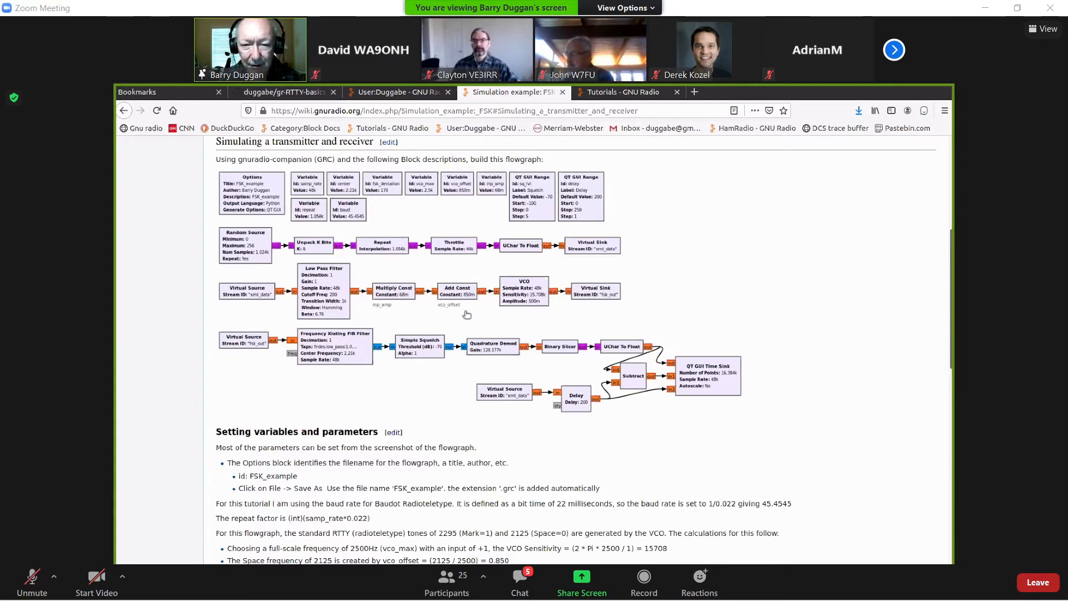
mouse_move(484, 309)
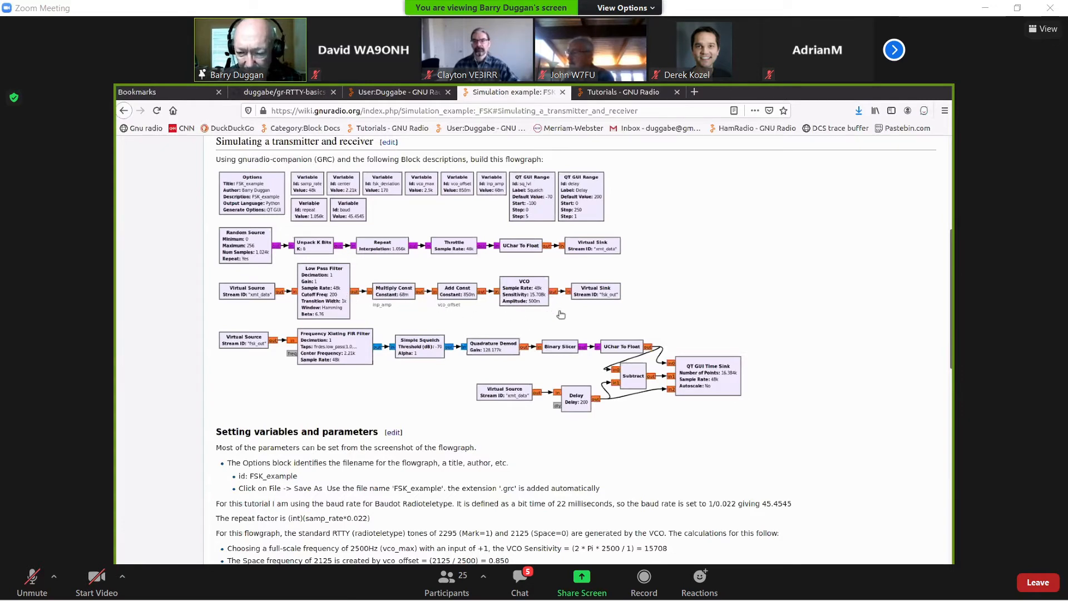
mouse_move(584, 312)
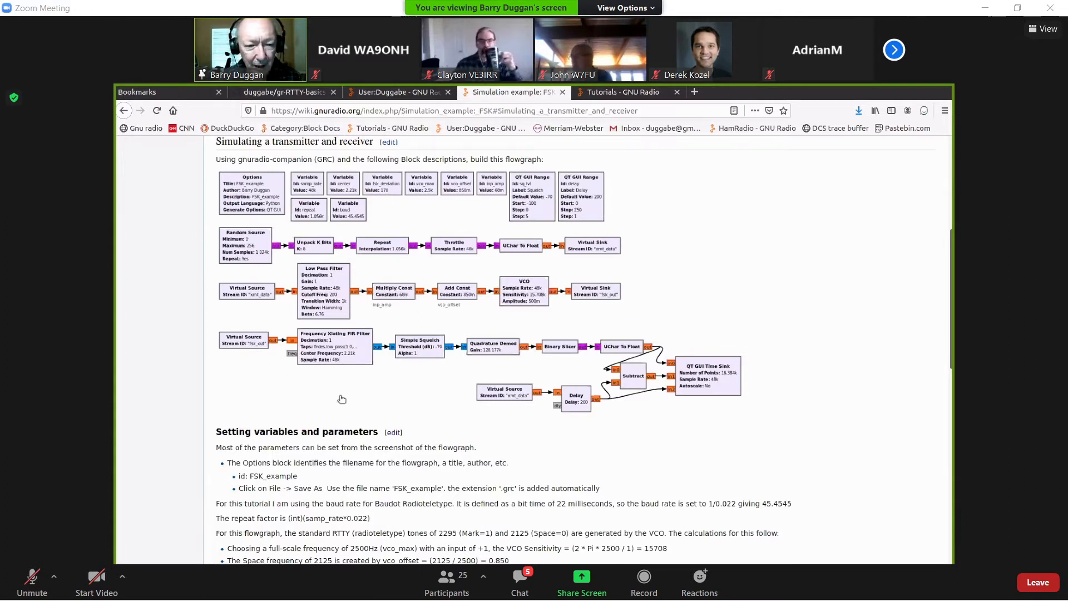
mouse_move(343, 331)
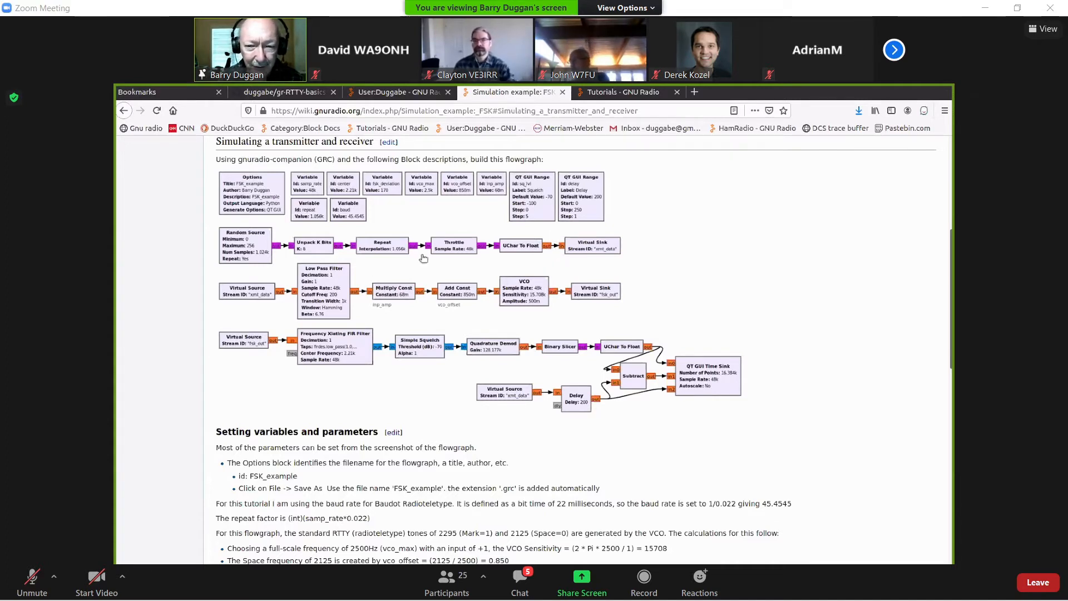
mouse_move(291, 297)
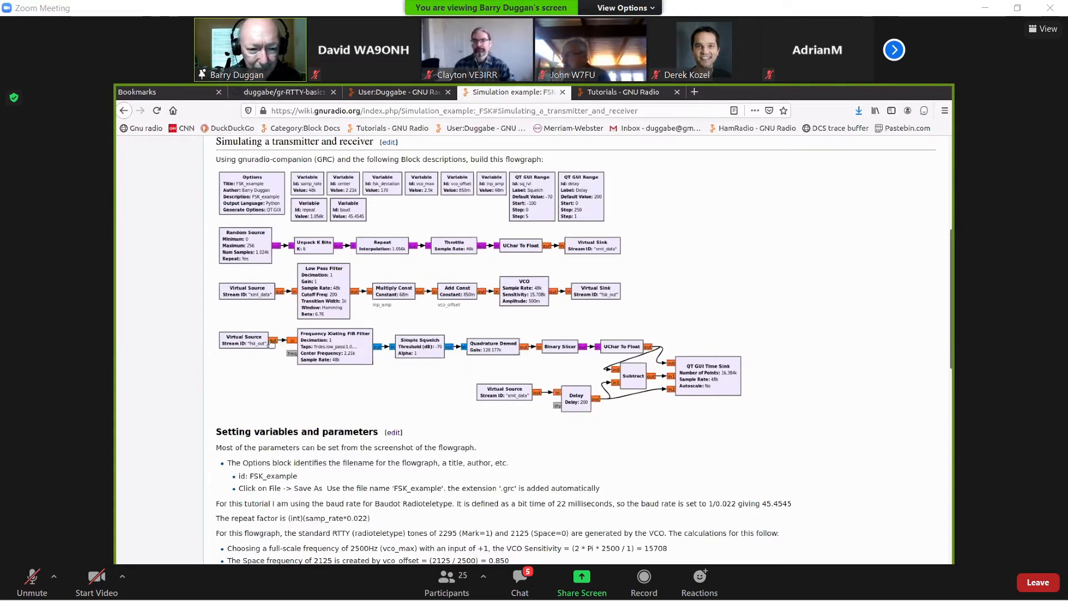
mouse_move(278, 384)
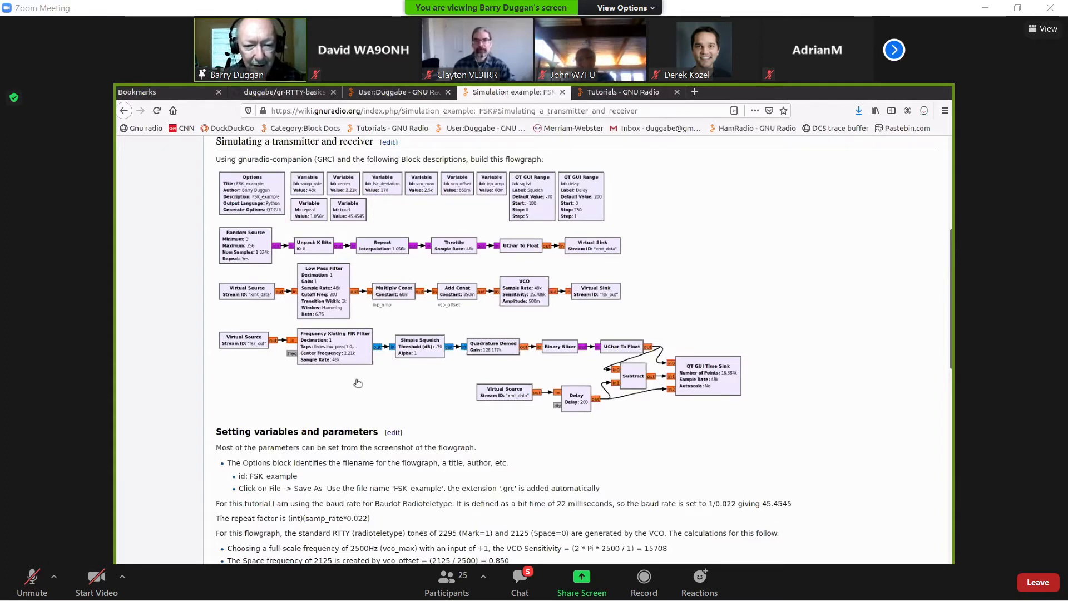
mouse_move(337, 348)
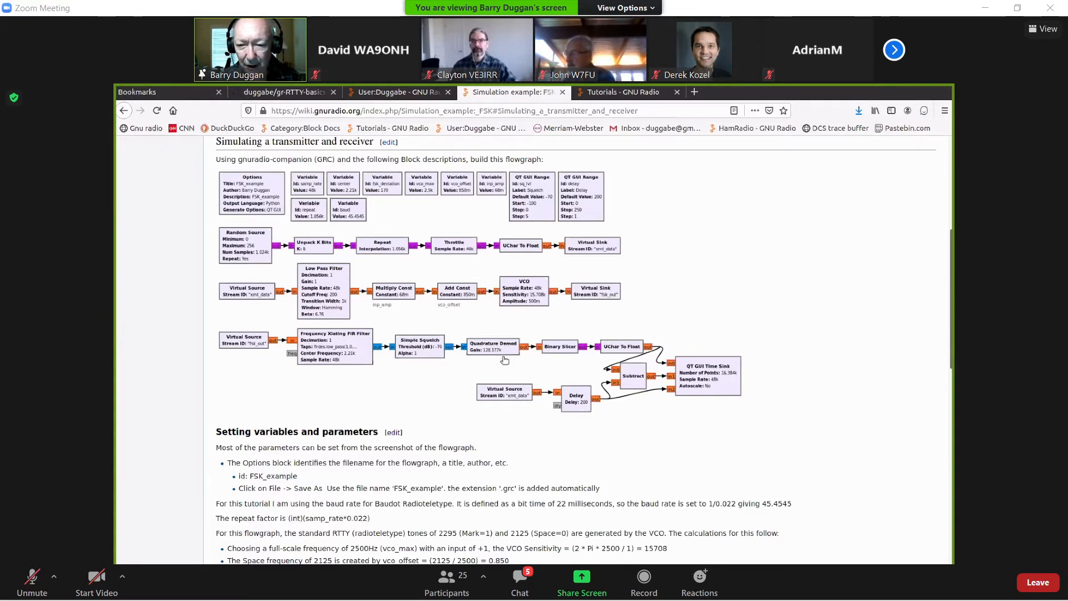
mouse_move(510, 361)
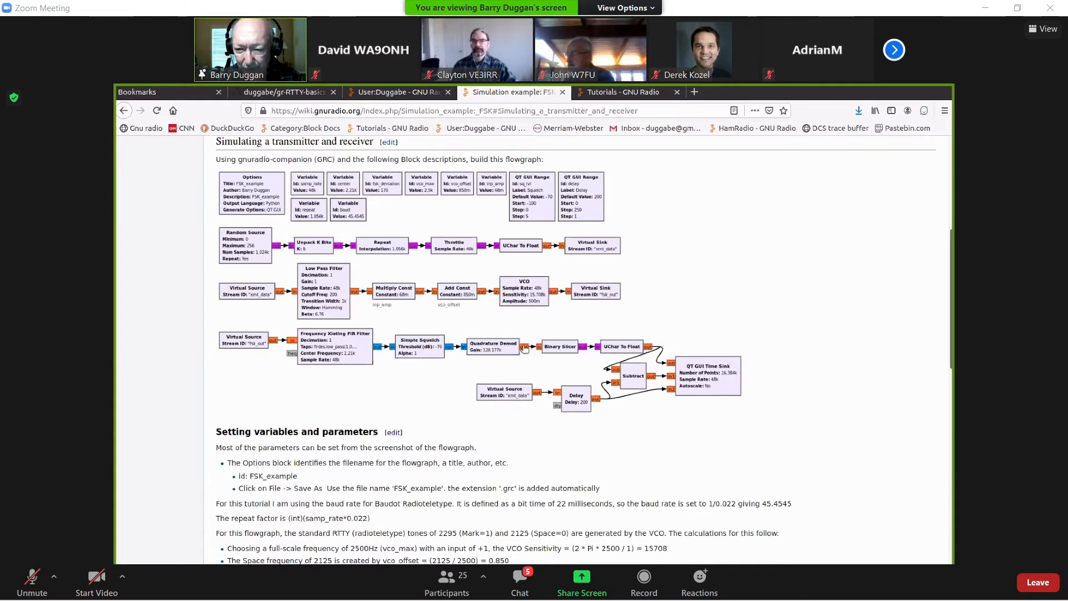
mouse_move(570, 361)
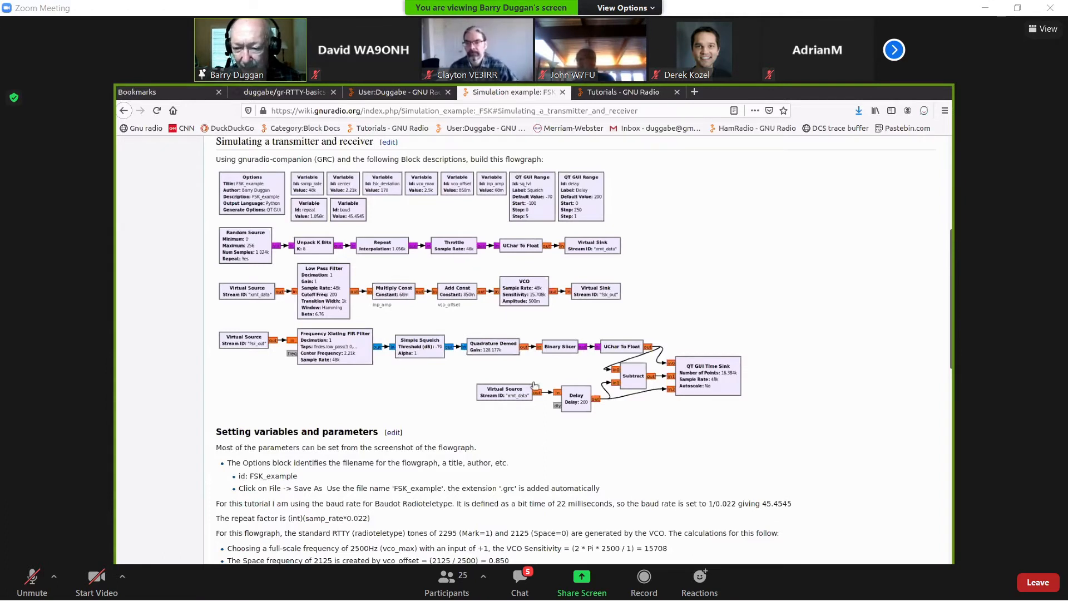
mouse_move(621, 349)
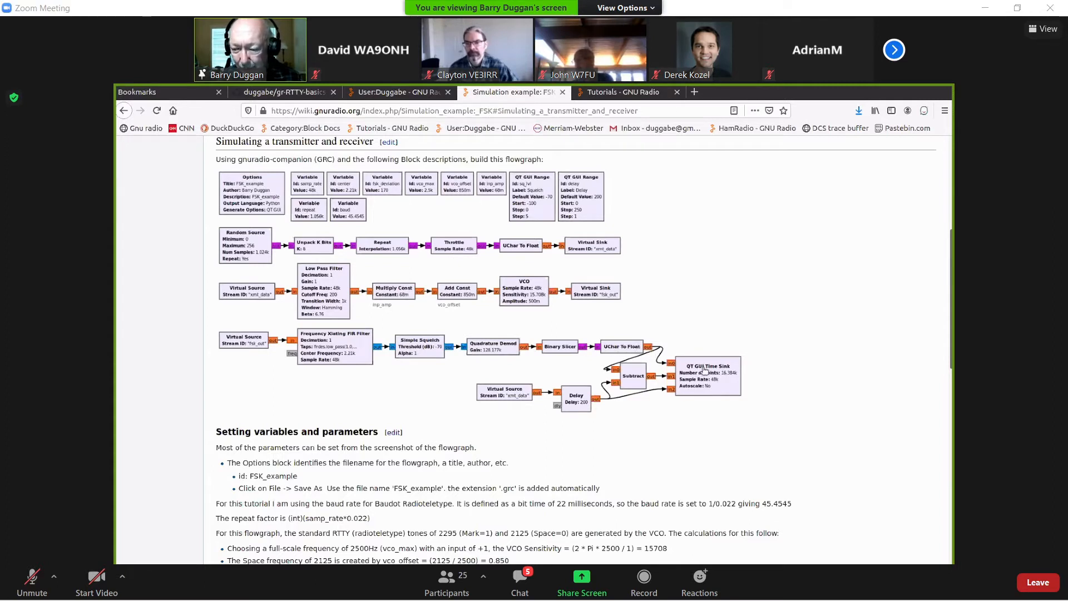
mouse_move(498, 404)
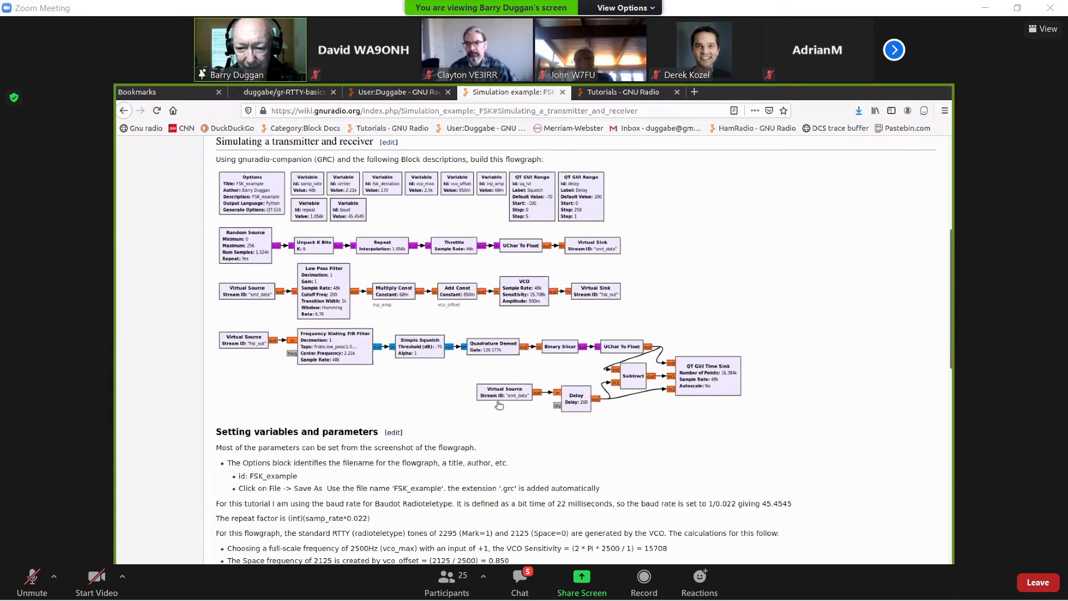
mouse_move(522, 380)
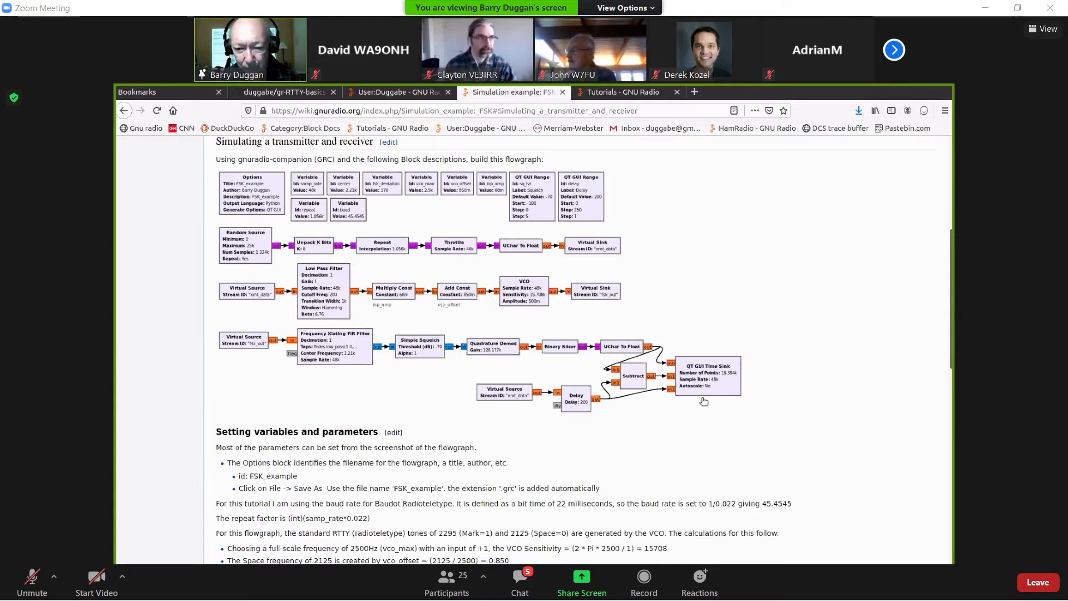
Scroll the FSK wiki page between the Testing plot and the transmitter-receiver flowgraph.
scroll("down", 3)
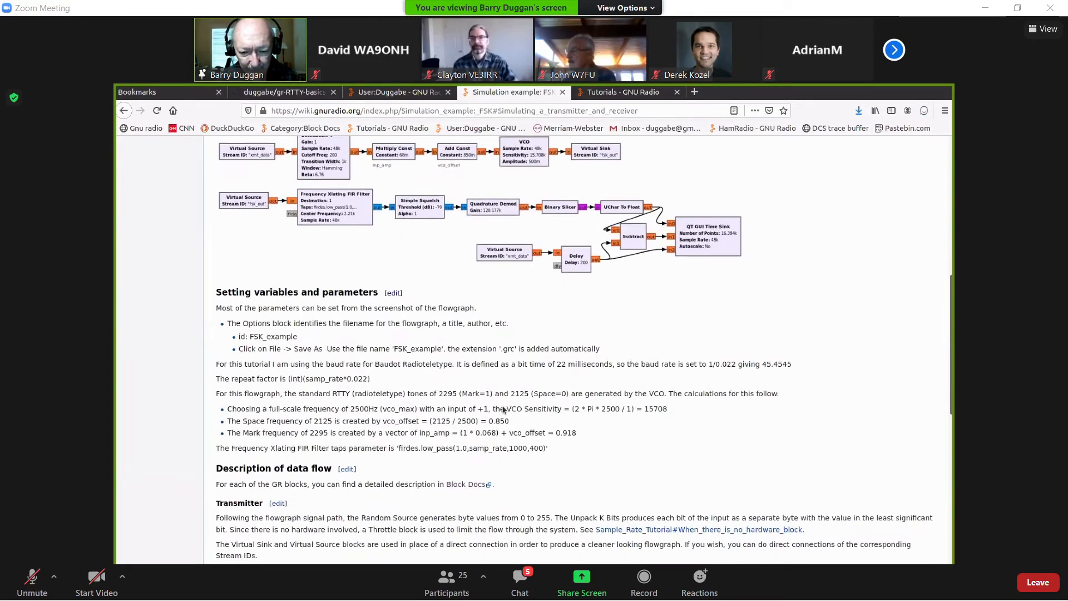
scroll("down", 3)
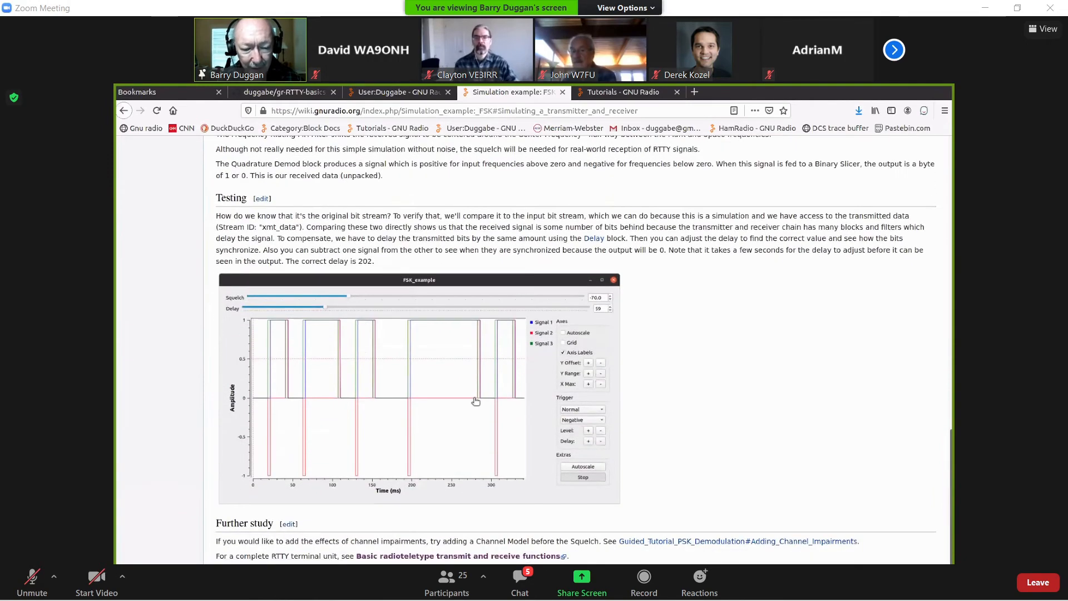
mouse_move(363, 356)
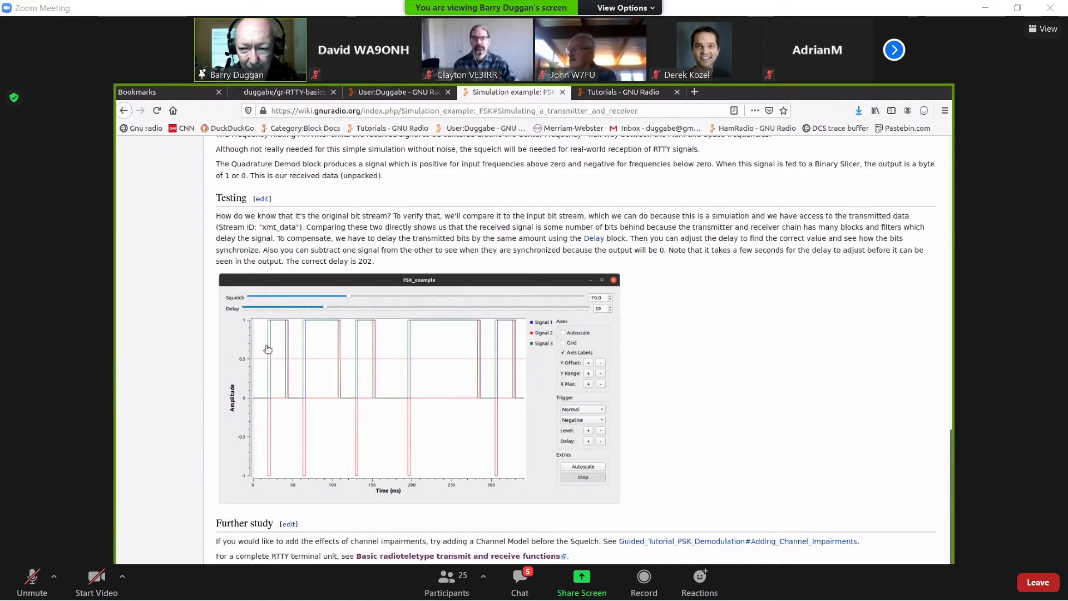
mouse_move(599, 324)
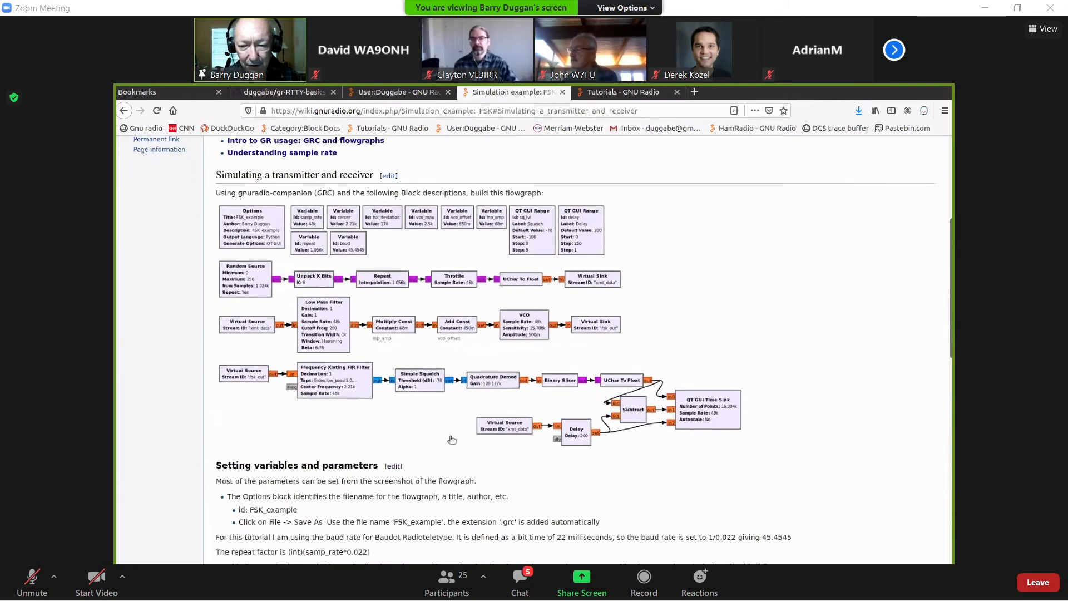
Scroll the Simulation example: FSK page back to its title and contents list.
scroll("down", 3)
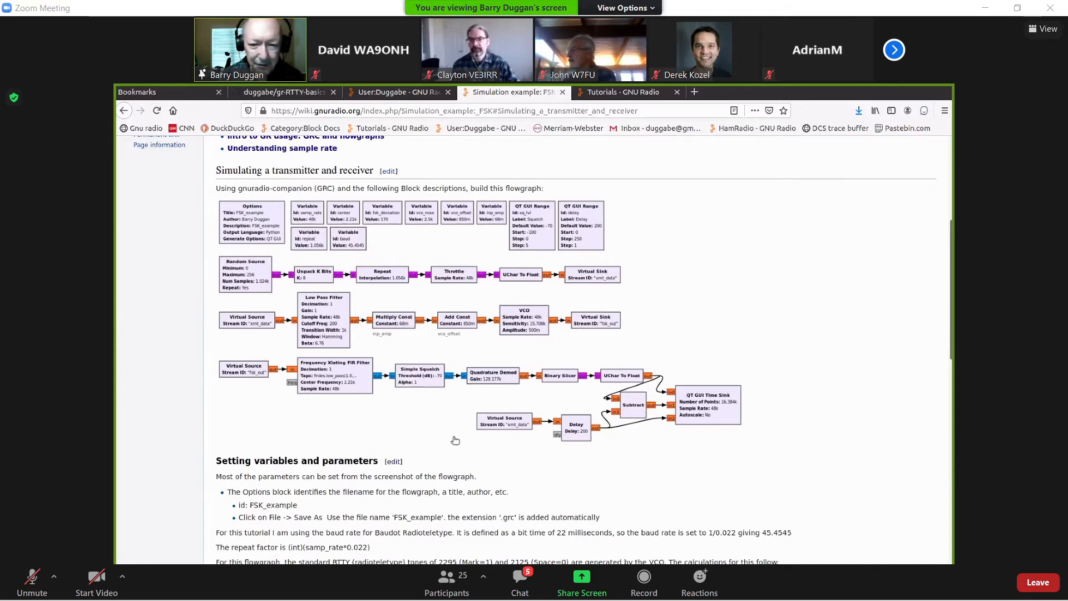
mouse_move(438, 404)
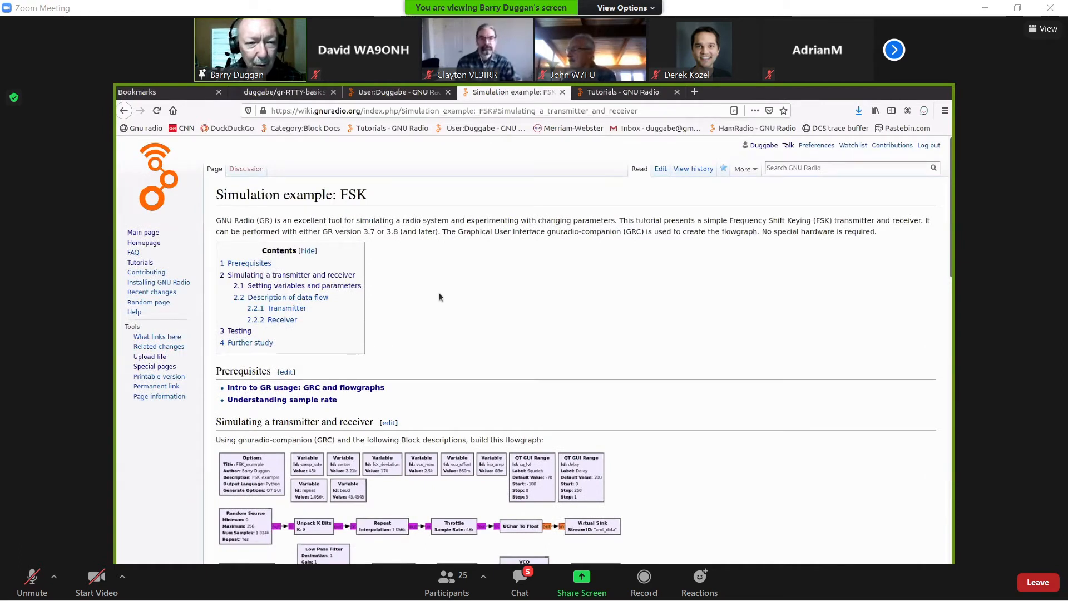
mouse_move(458, 296)
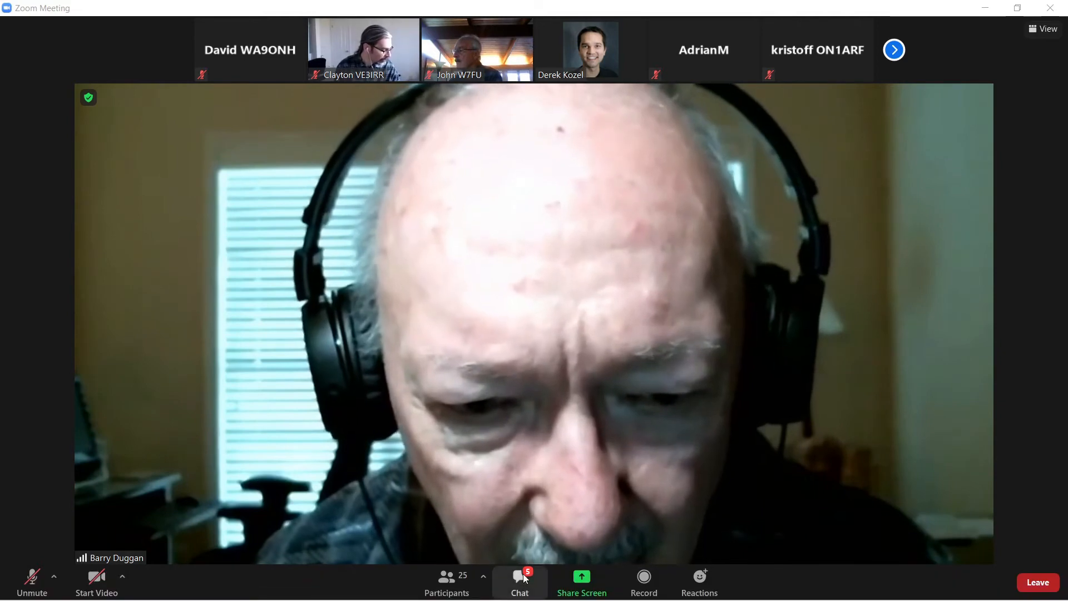
mouse_move(518, 580)
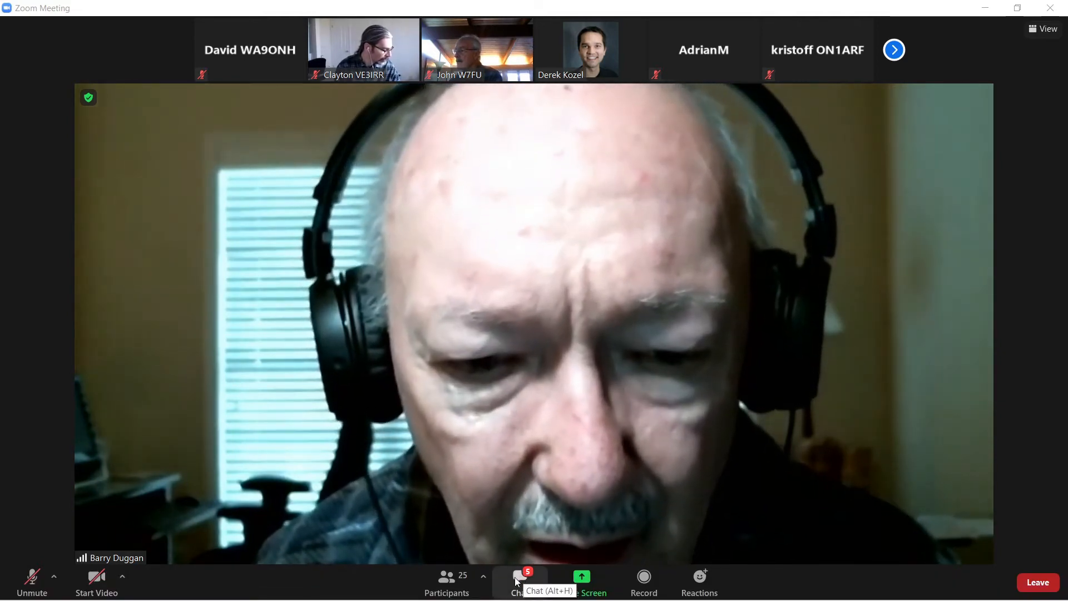
Read participants' confirmations in the Zoom meeting chat, then close the chat panel.
left_click(520, 582)
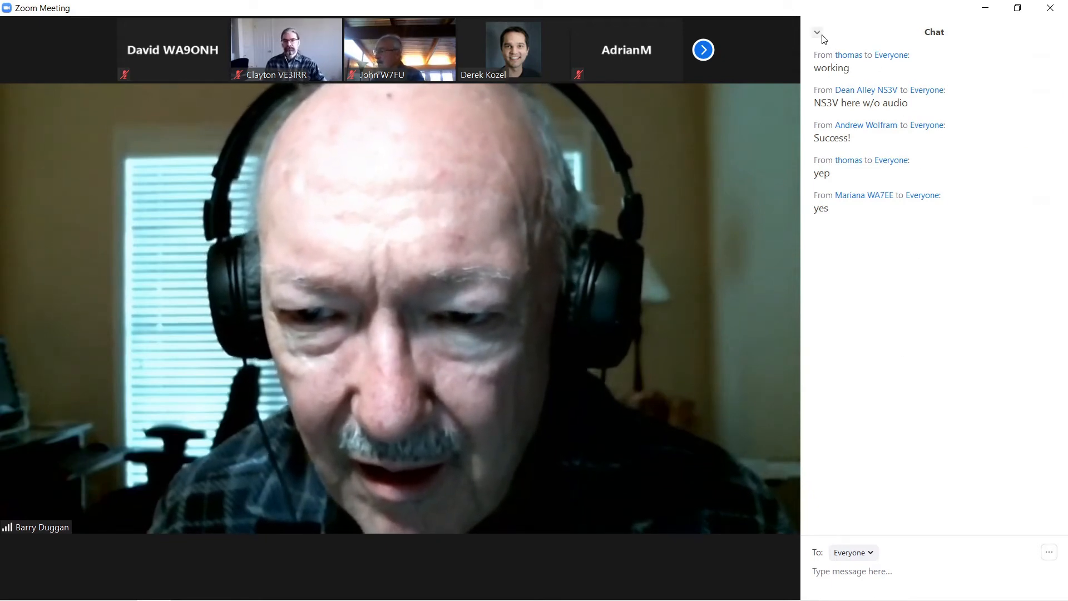
left_click(816, 32)
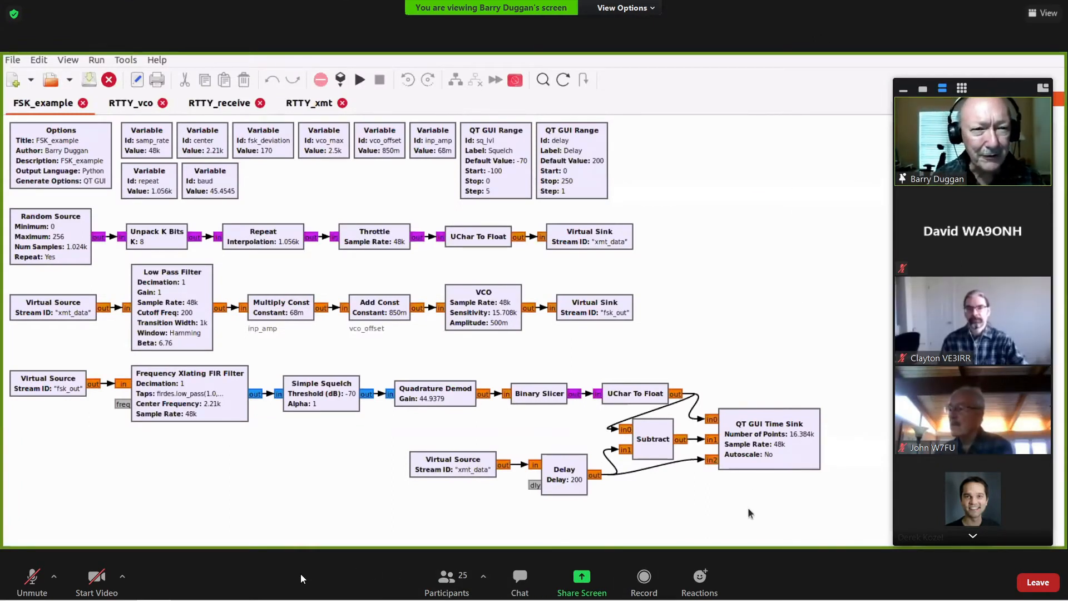
mouse_move(781, 519)
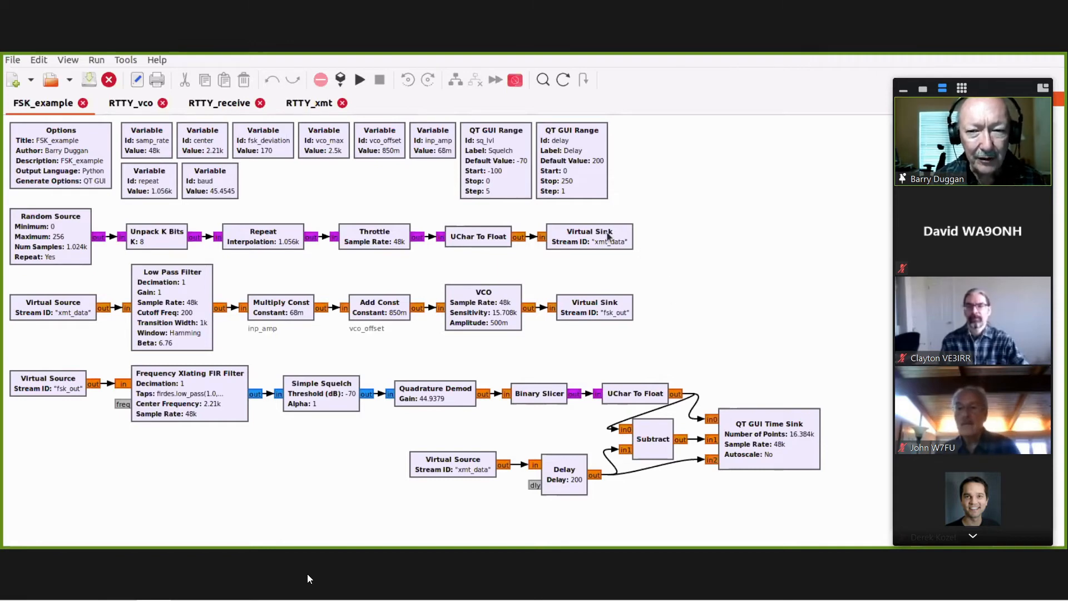
mouse_move(114, 327)
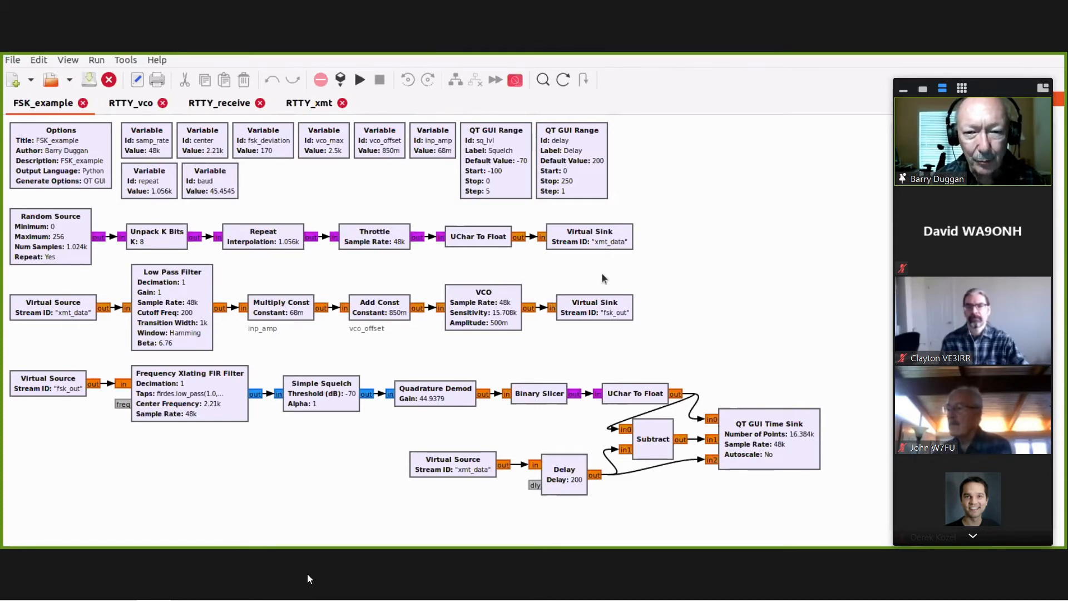
mouse_move(614, 274)
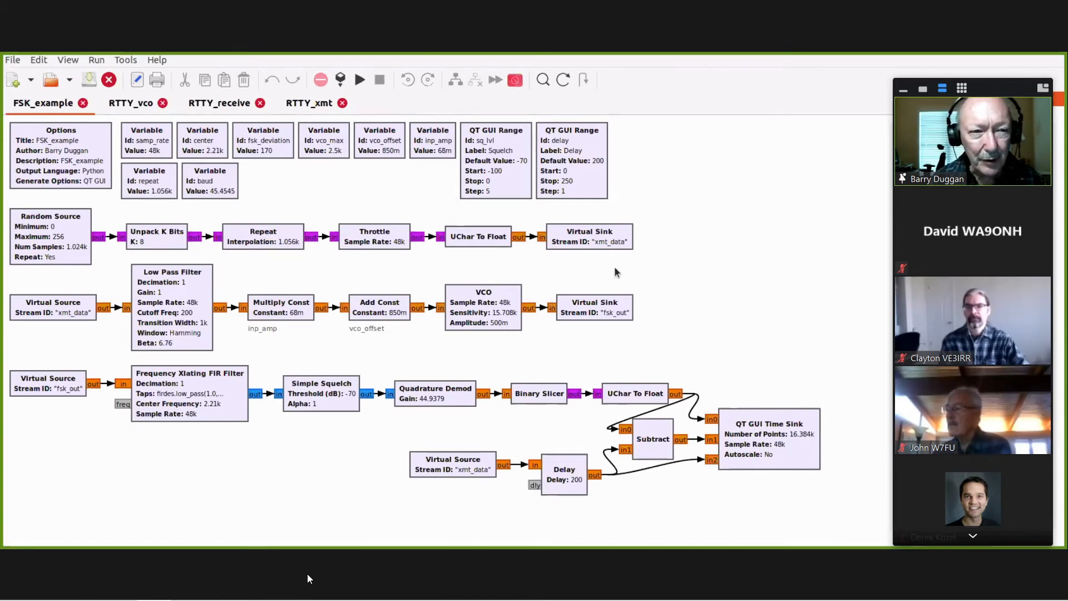
mouse_move(491, 262)
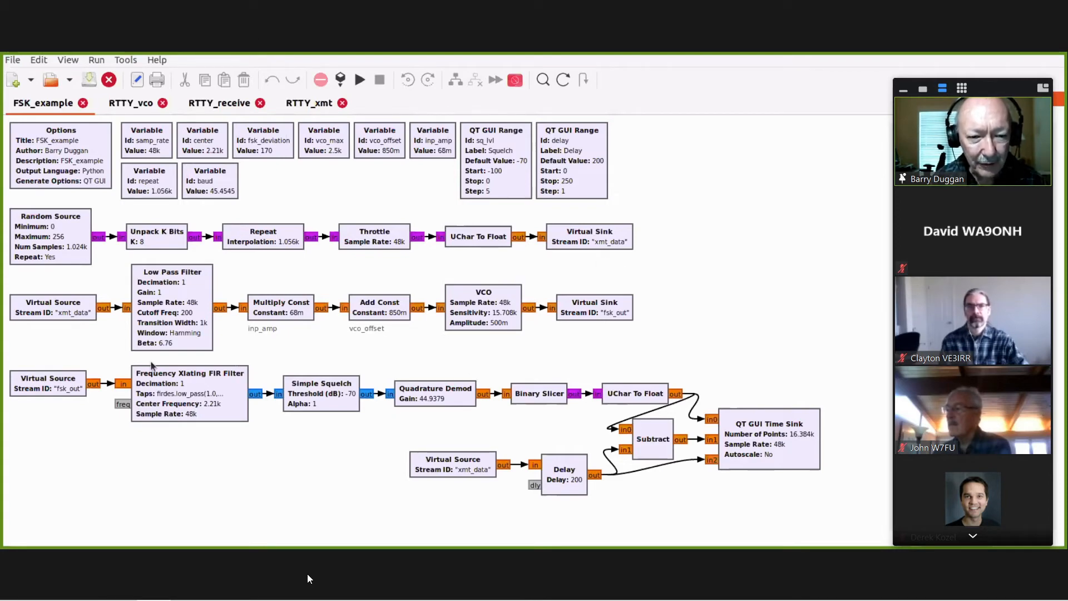
mouse_move(639, 388)
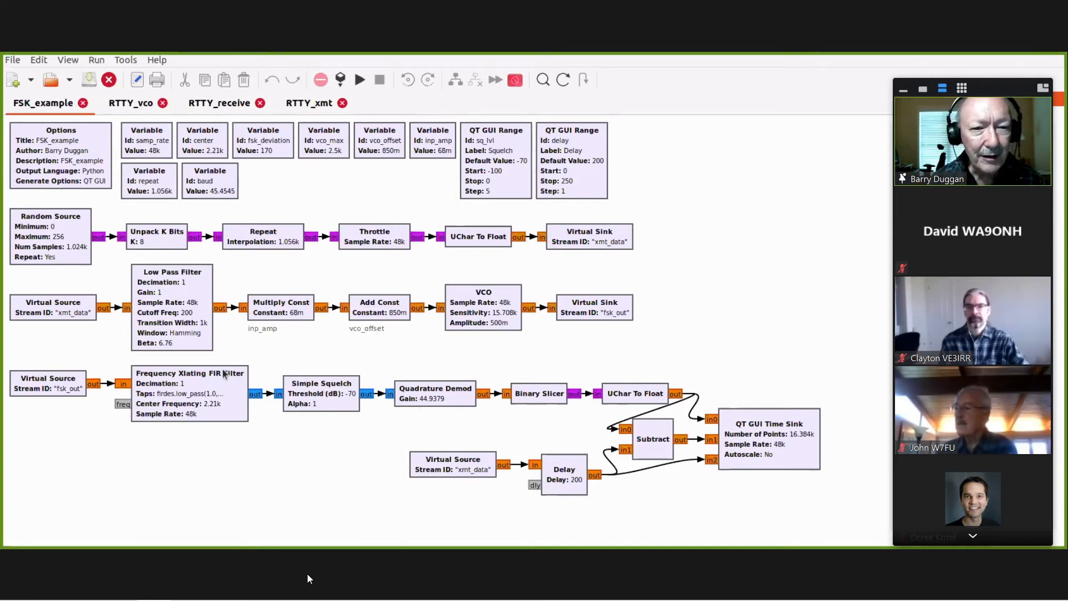
Switch from FSK_example to the RTTY_vco flowgraph tab.
left_click(131, 103)
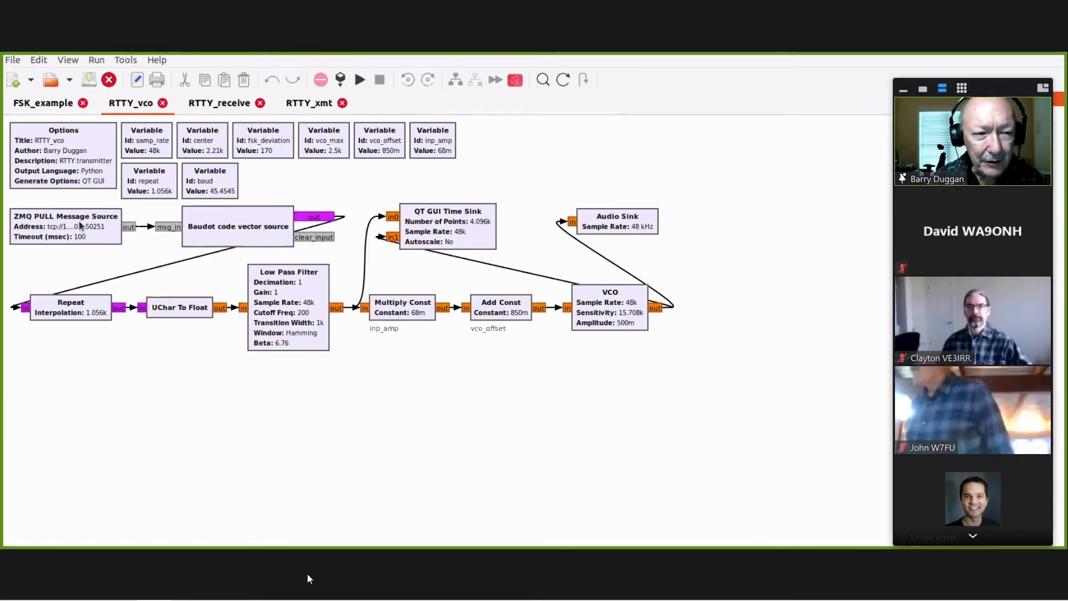
mouse_move(233, 234)
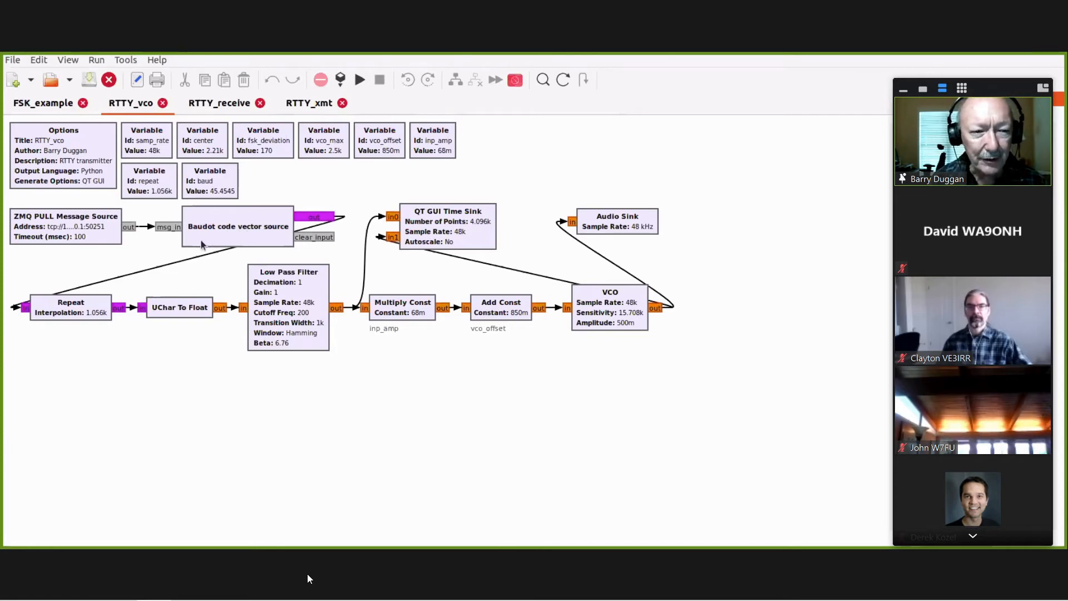
mouse_move(193, 342)
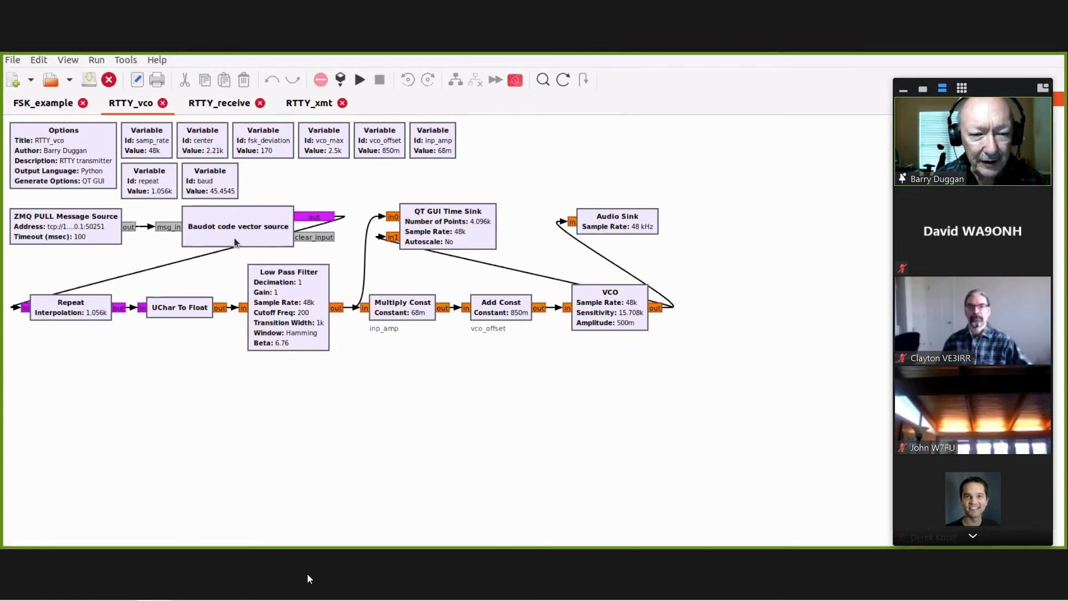
mouse_move(609, 218)
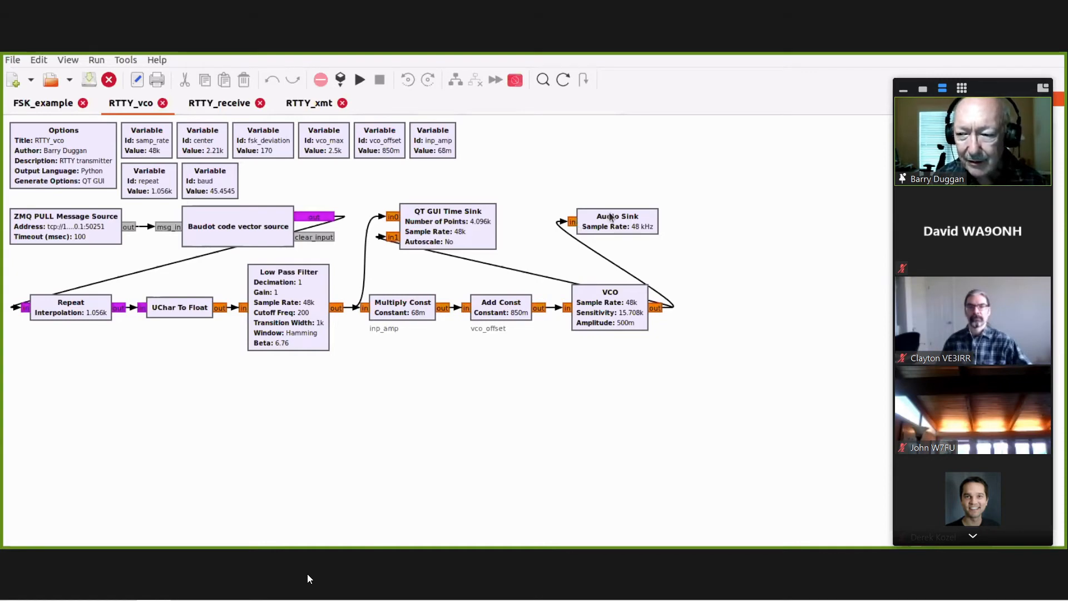
mouse_move(708, 223)
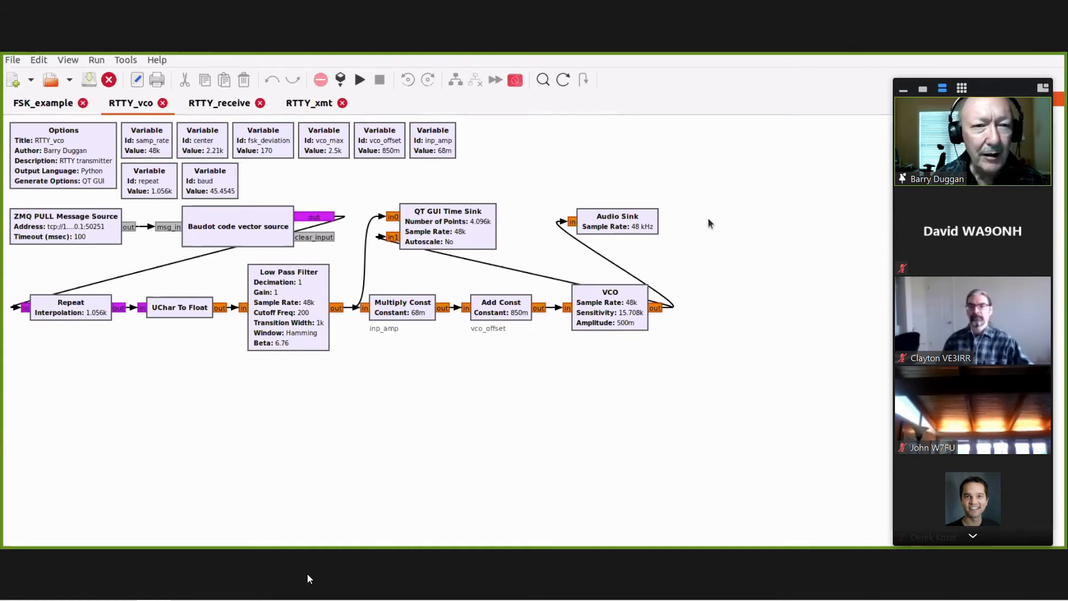
left_click(220, 102)
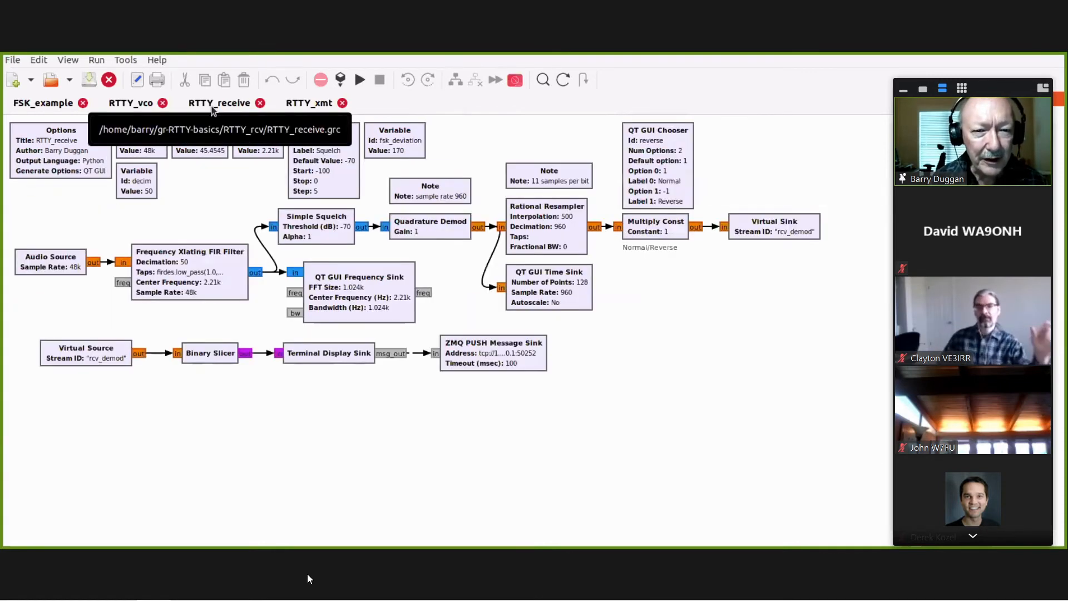
mouse_move(245, 207)
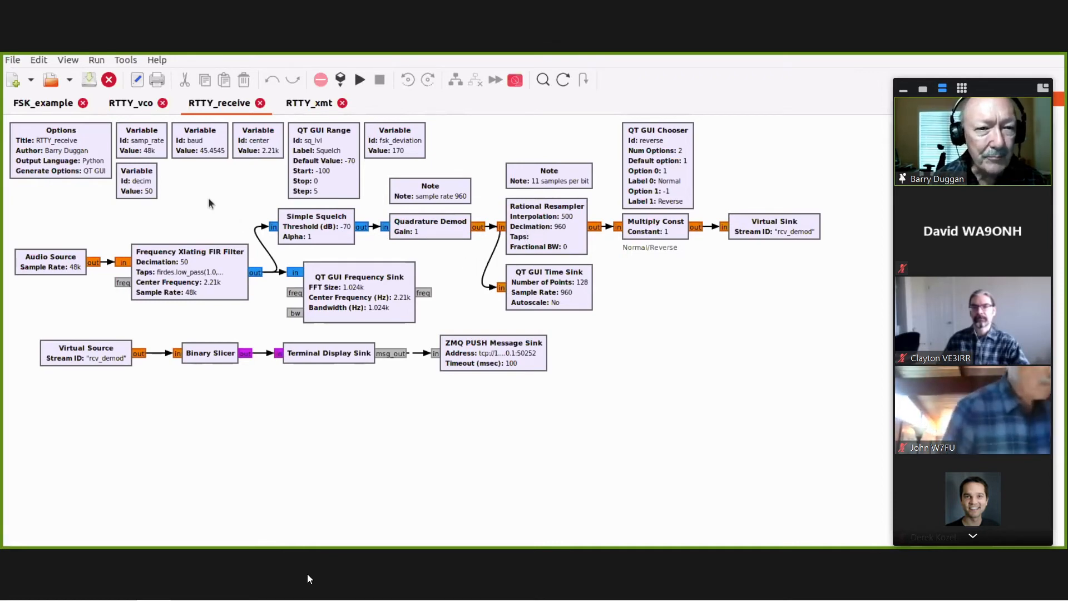
mouse_move(92, 247)
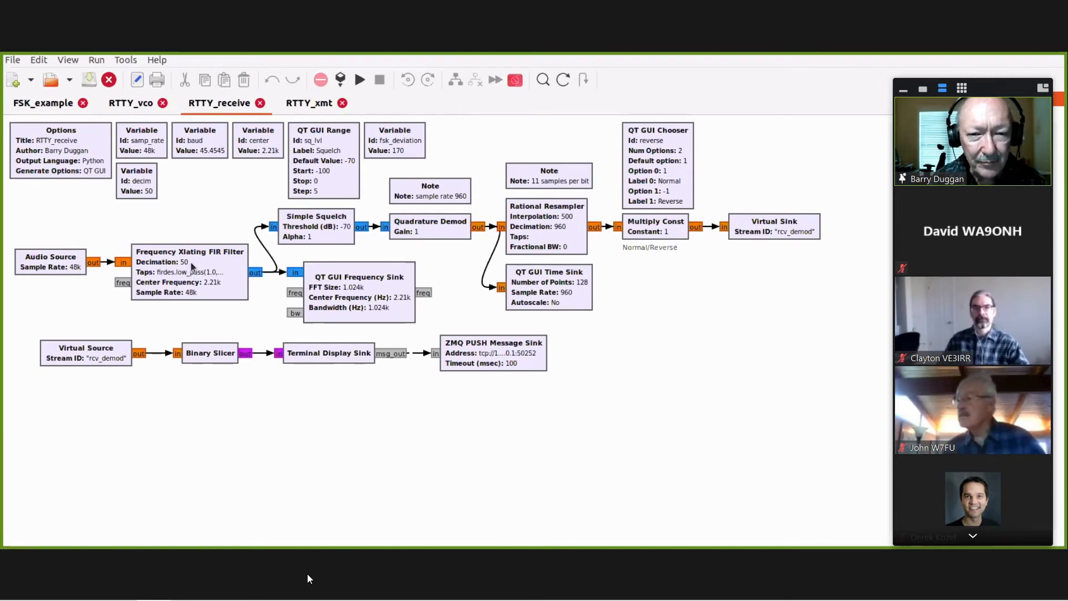
mouse_move(385, 216)
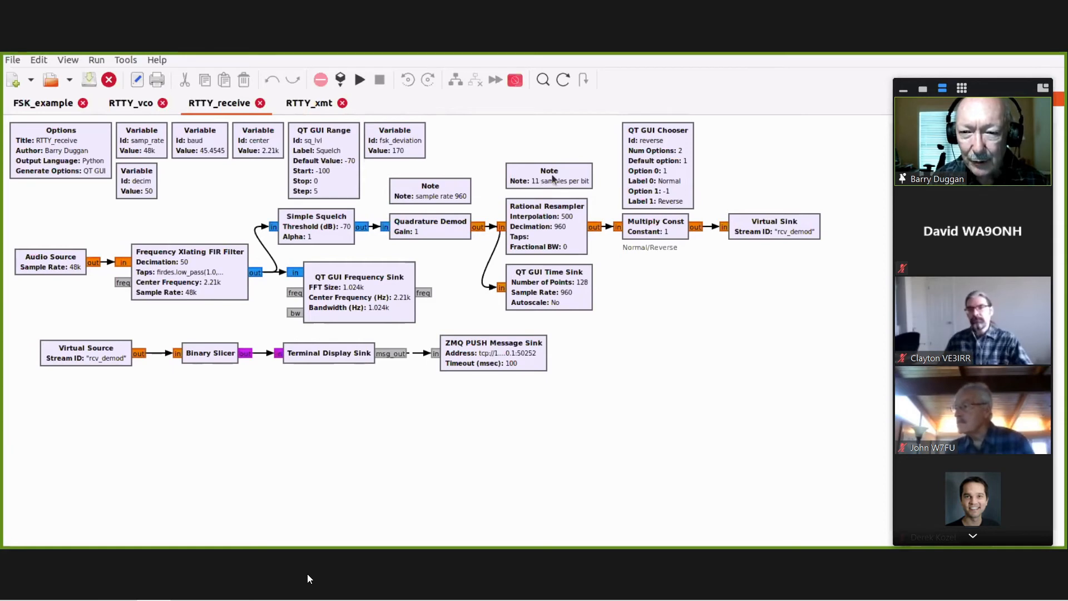
mouse_move(729, 290)
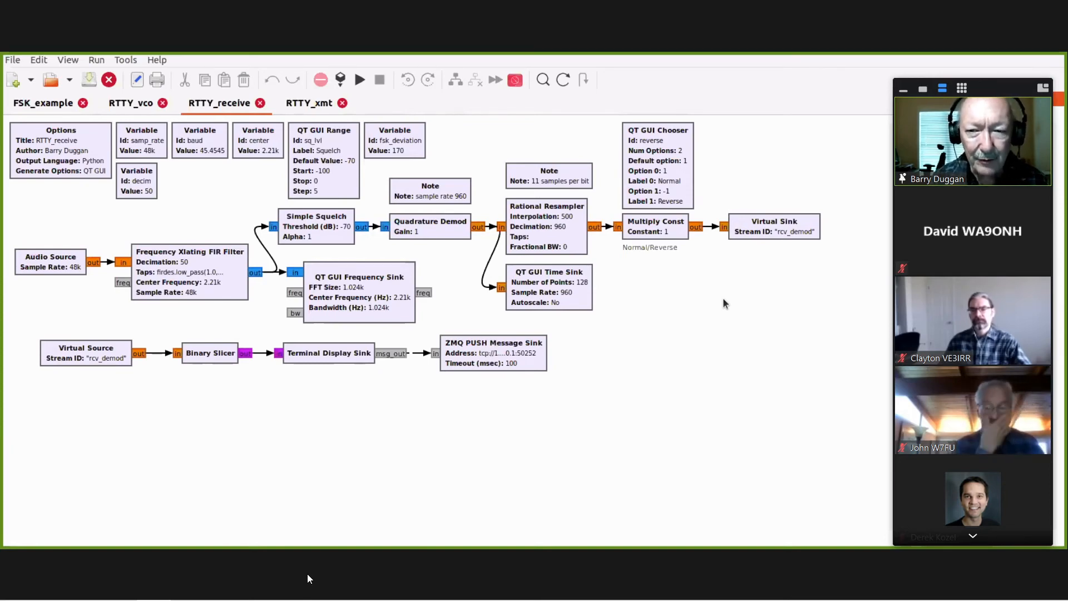
mouse_move(524, 188)
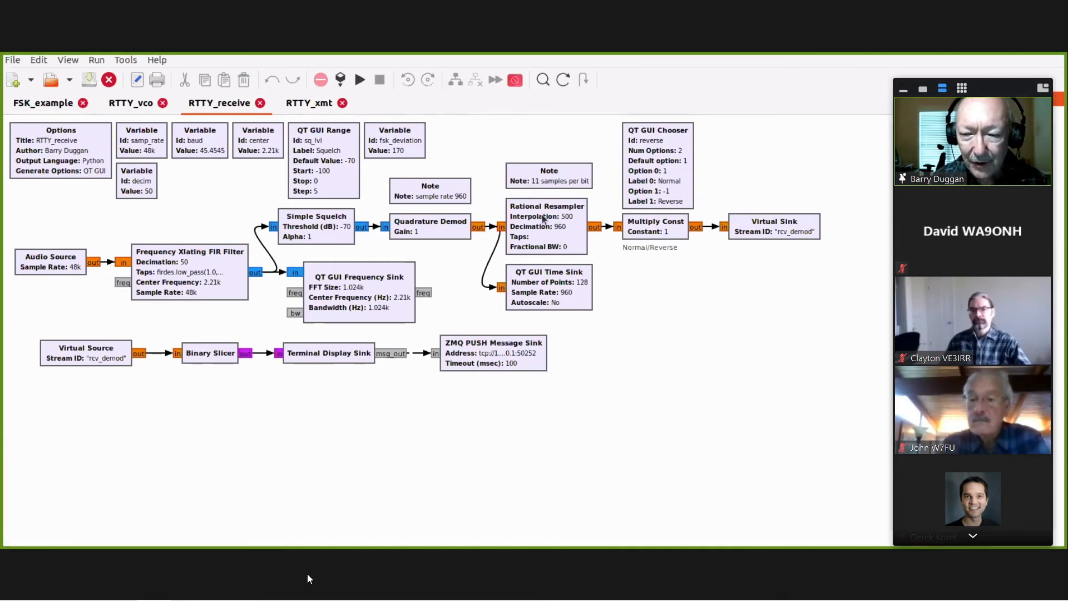
mouse_move(427, 228)
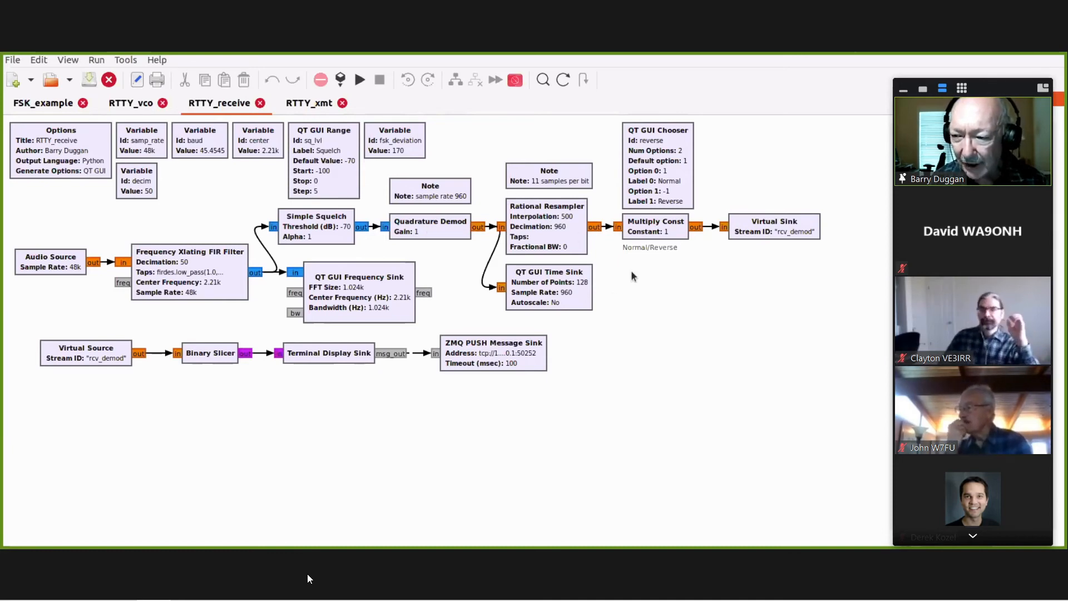
mouse_move(689, 302)
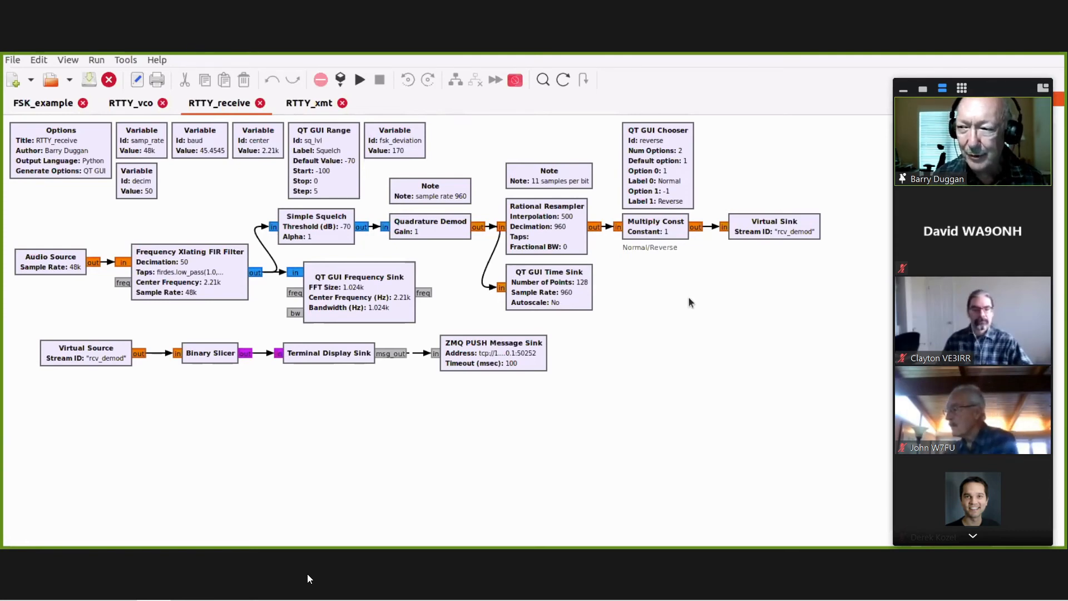
mouse_move(667, 307)
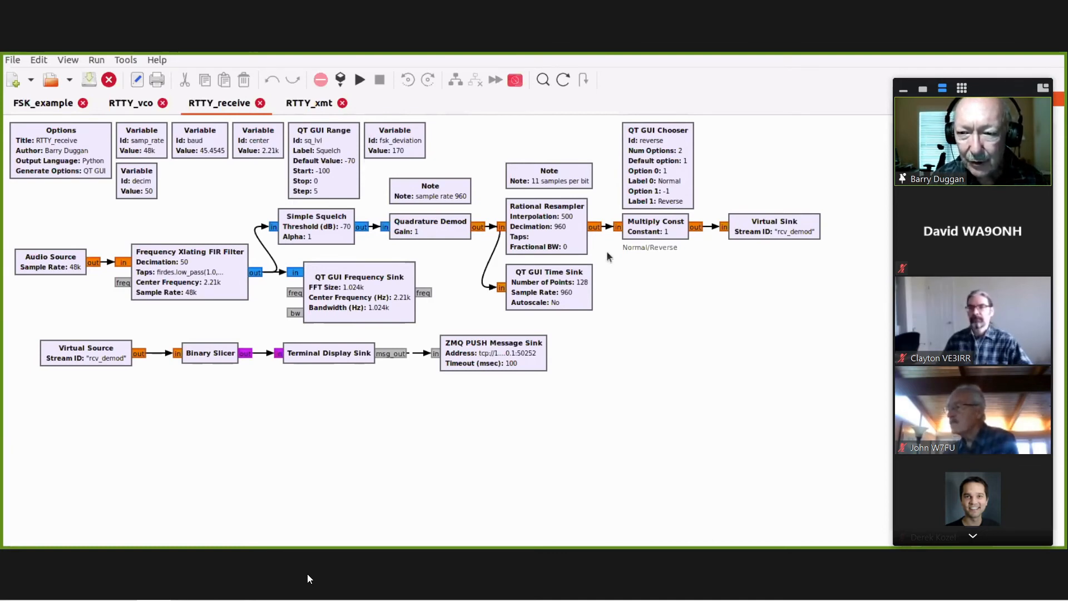
mouse_move(635, 201)
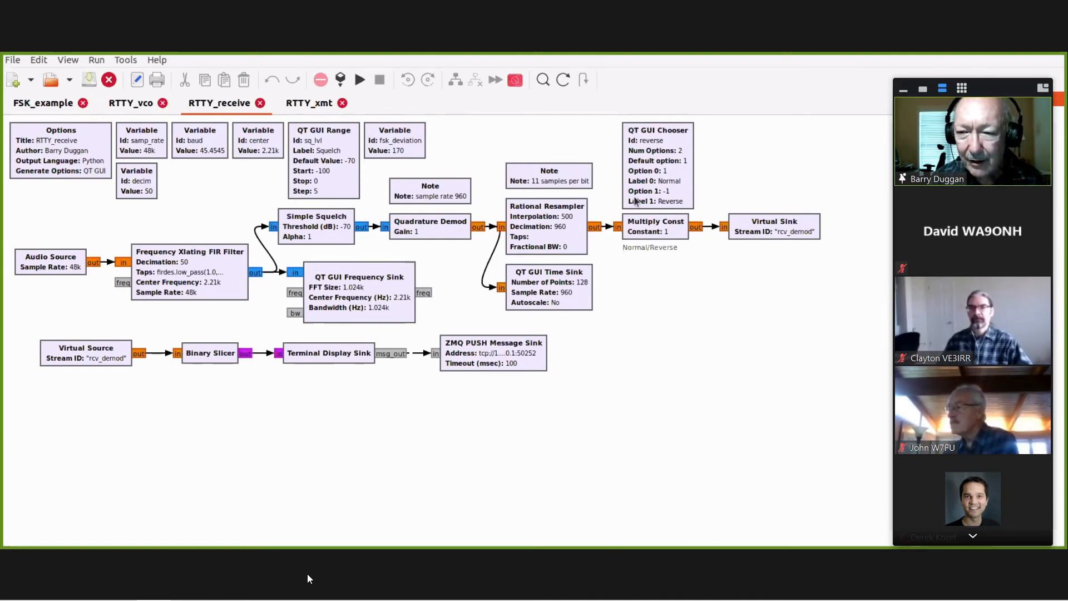
mouse_move(697, 260)
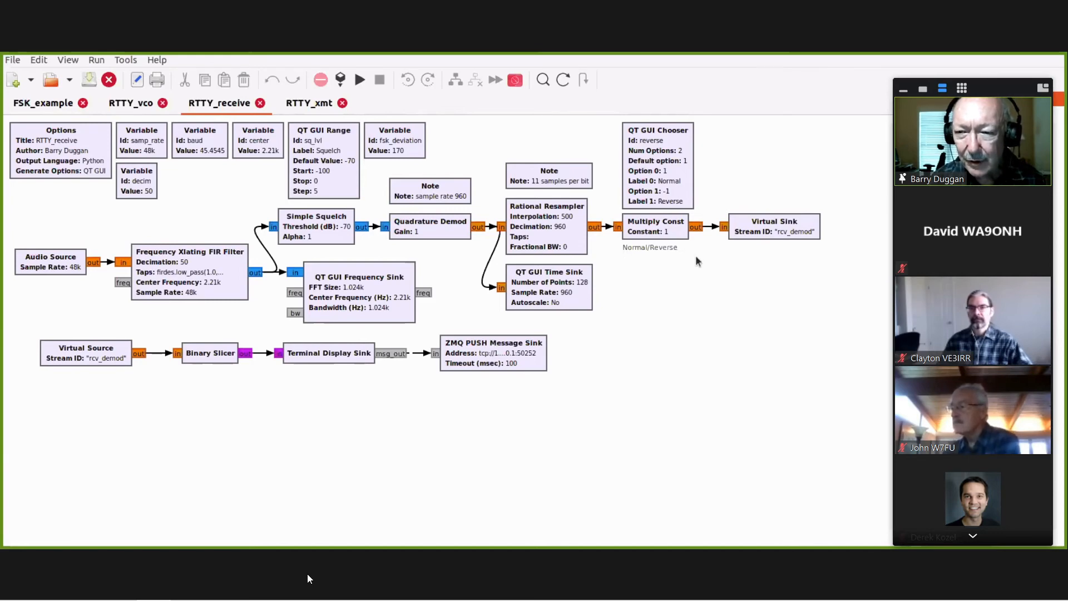
mouse_move(688, 270)
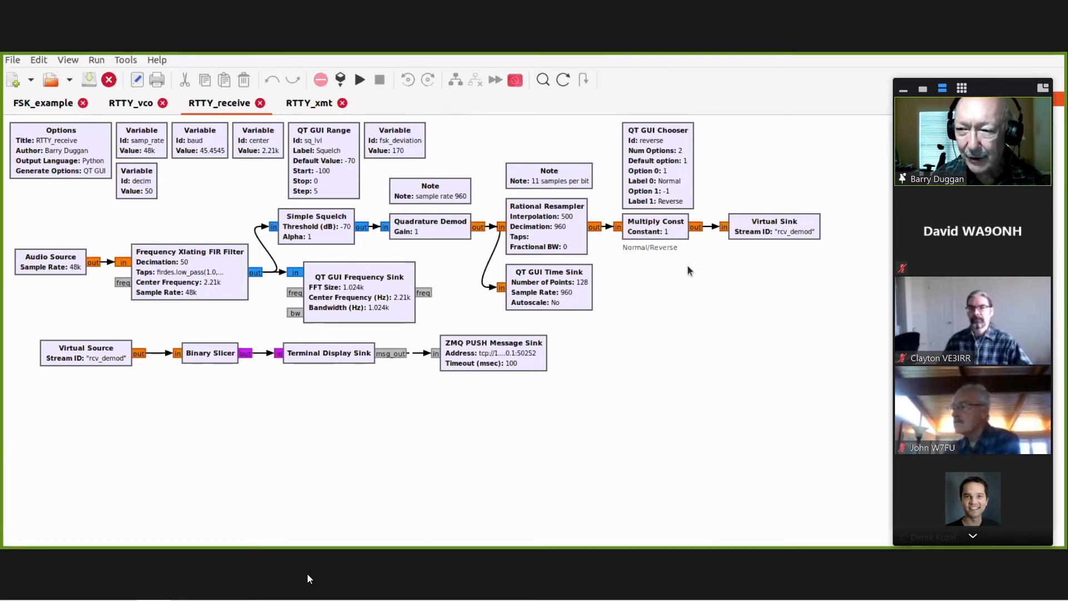
mouse_move(630, 258)
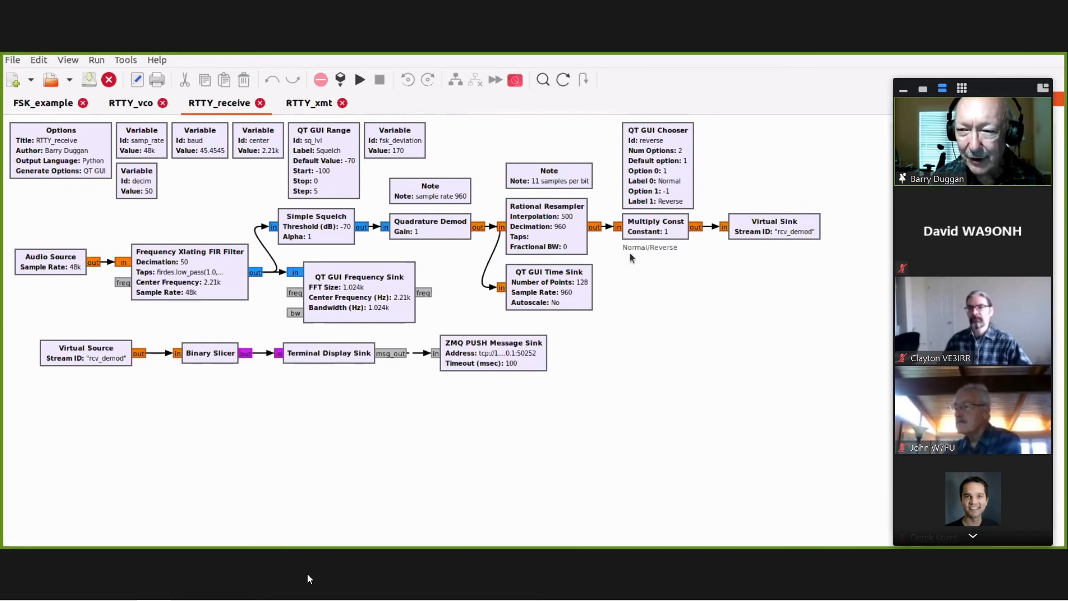
mouse_move(705, 271)
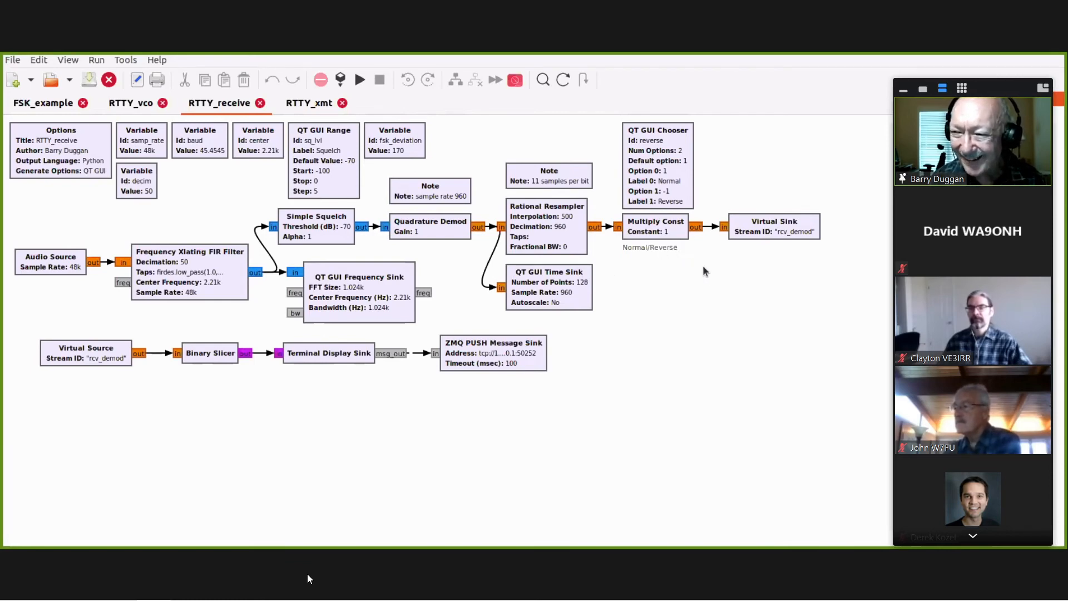
mouse_move(703, 263)
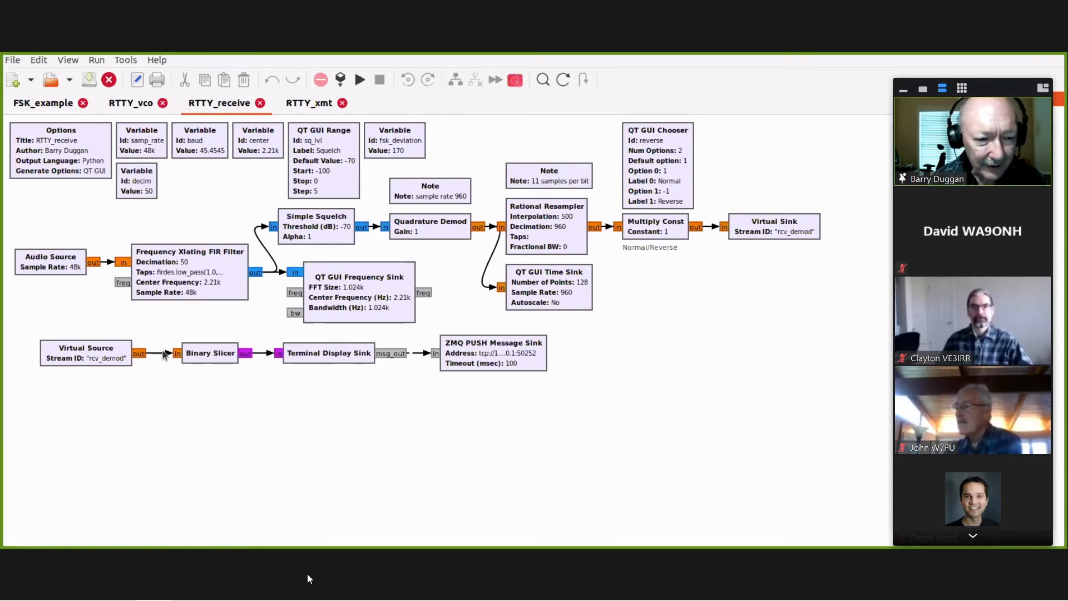
mouse_move(200, 357)
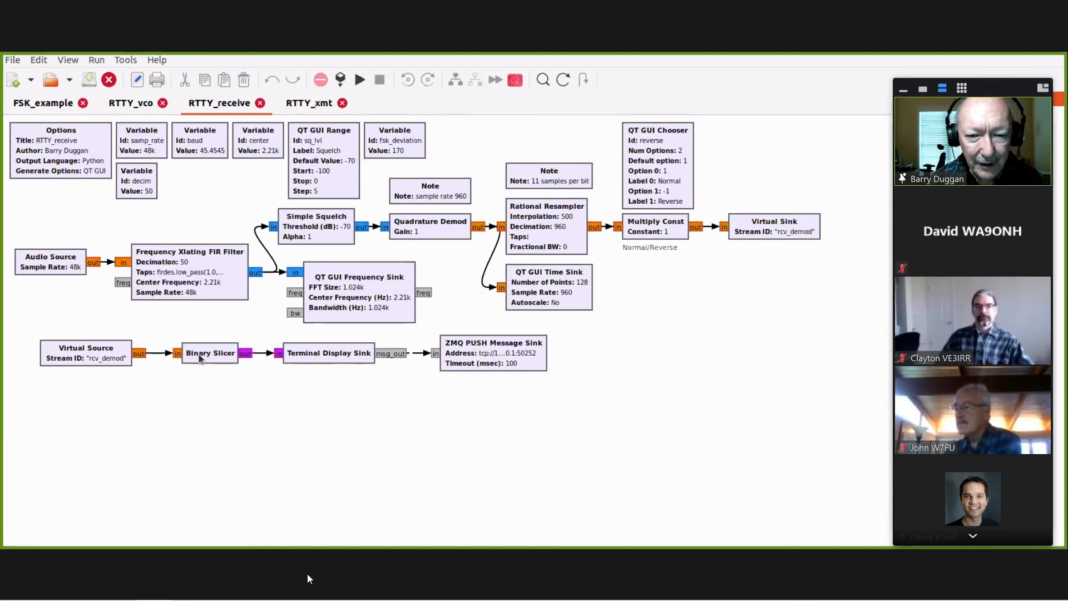
mouse_move(330, 367)
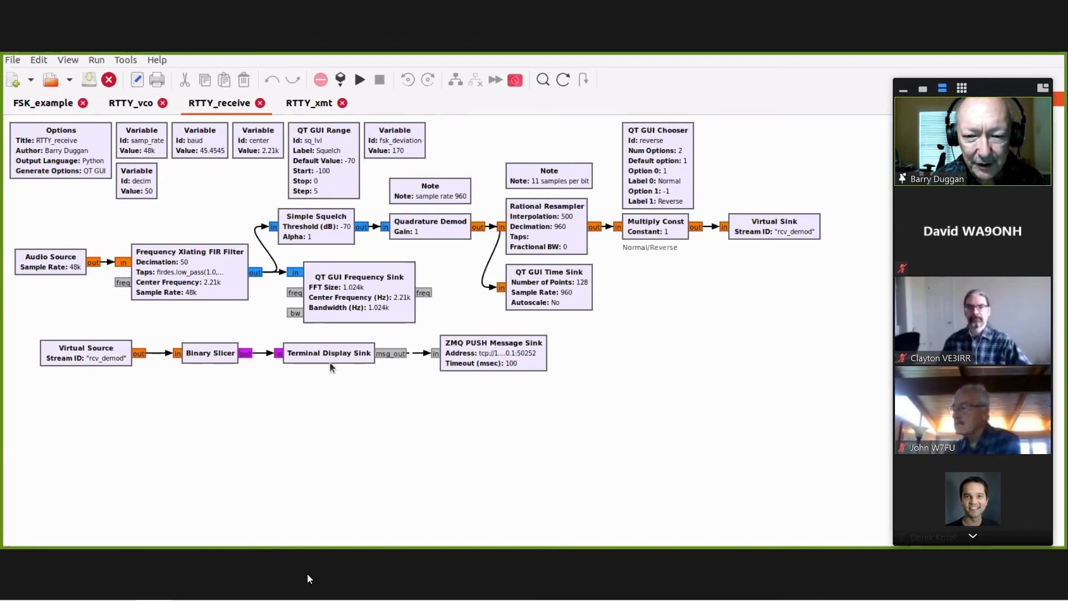
mouse_move(379, 376)
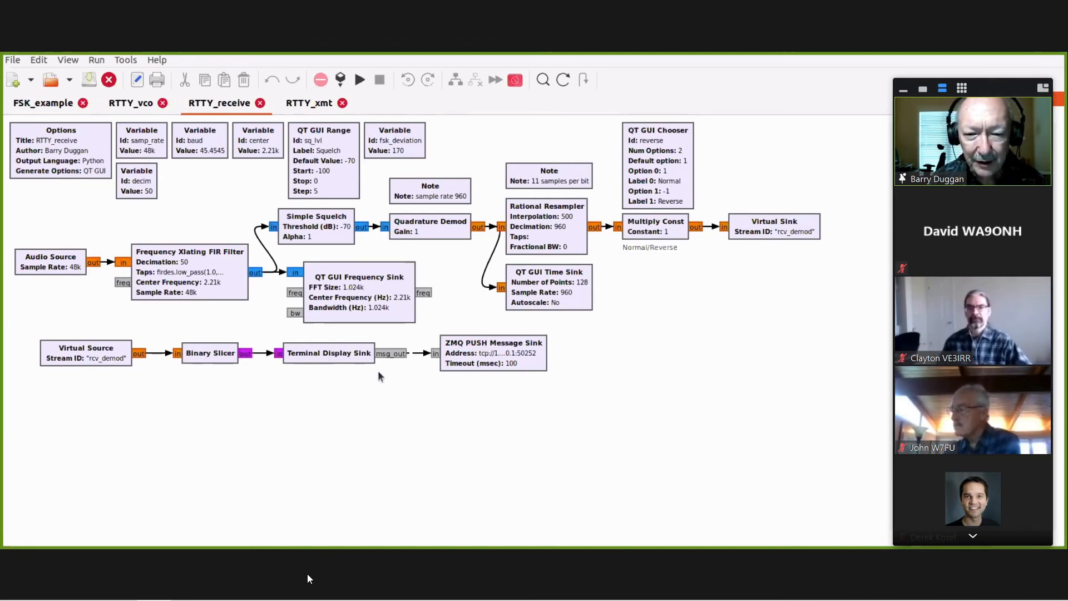
mouse_move(367, 385)
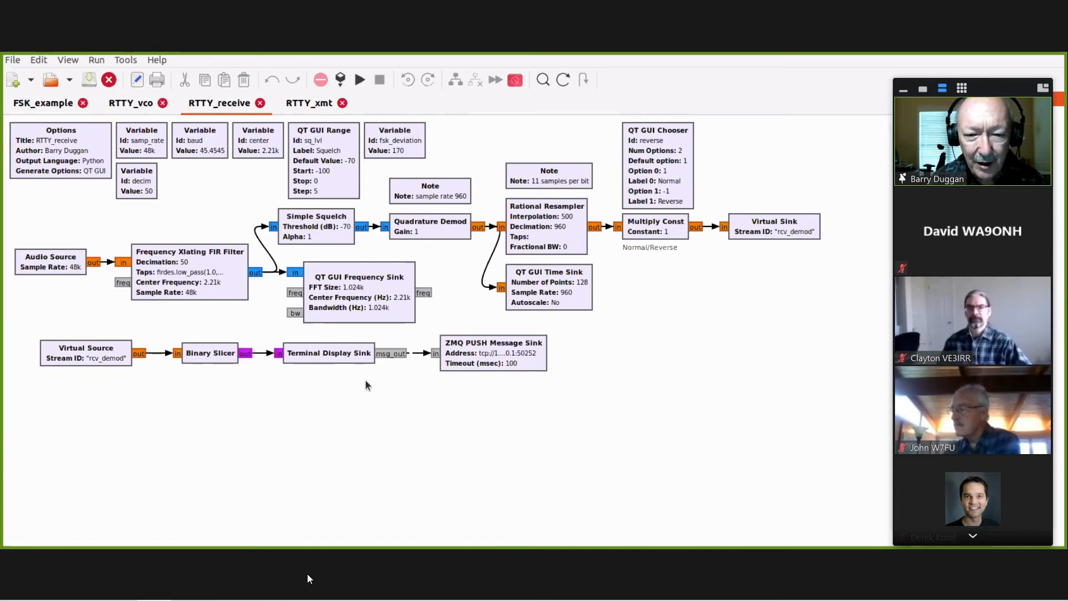
mouse_move(334, 399)
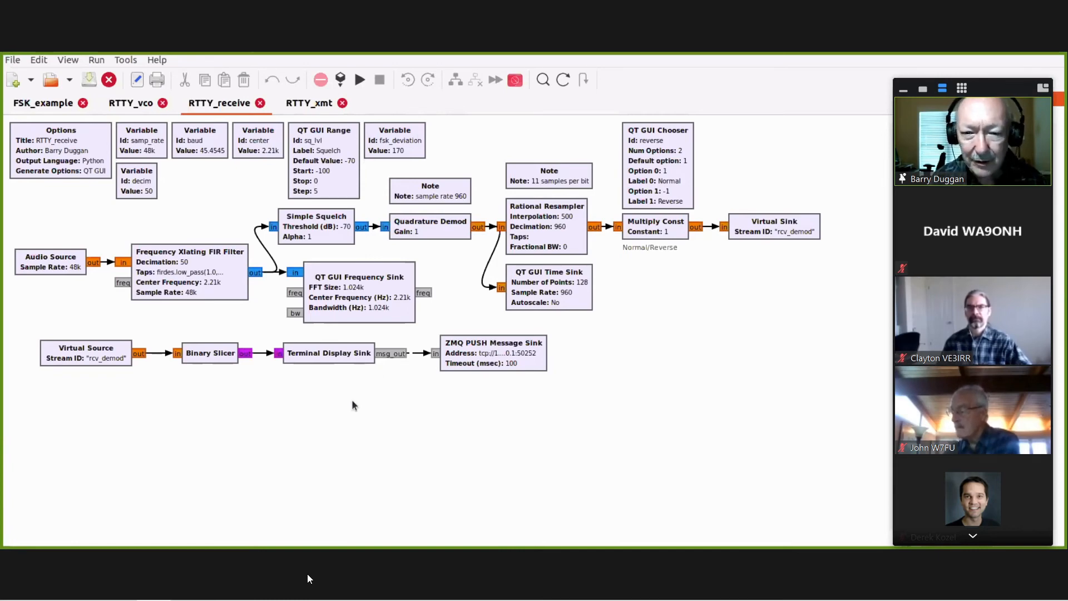
mouse_move(238, 365)
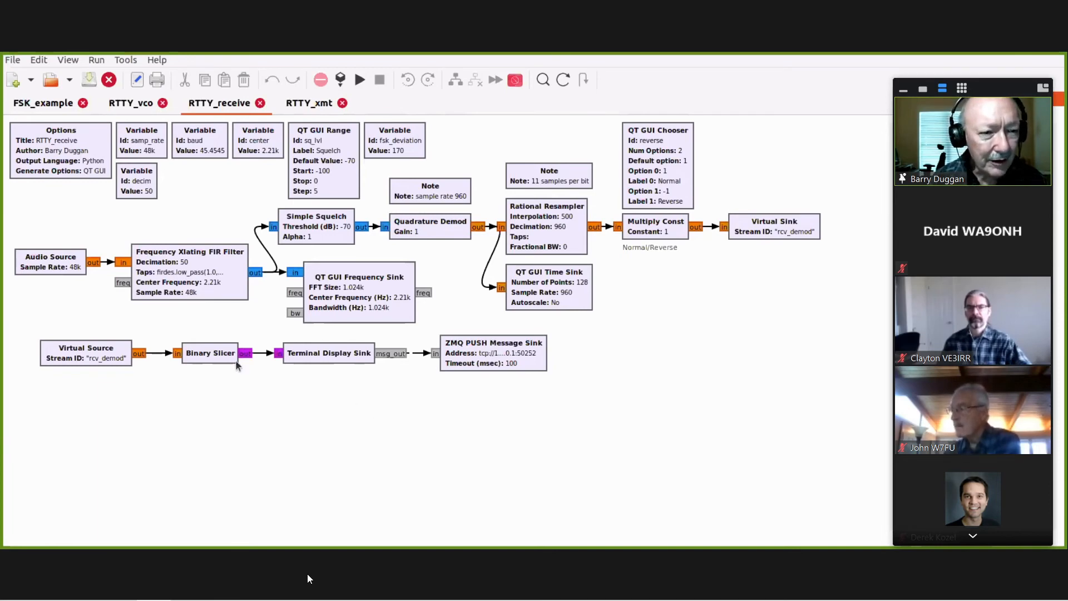
mouse_move(328, 362)
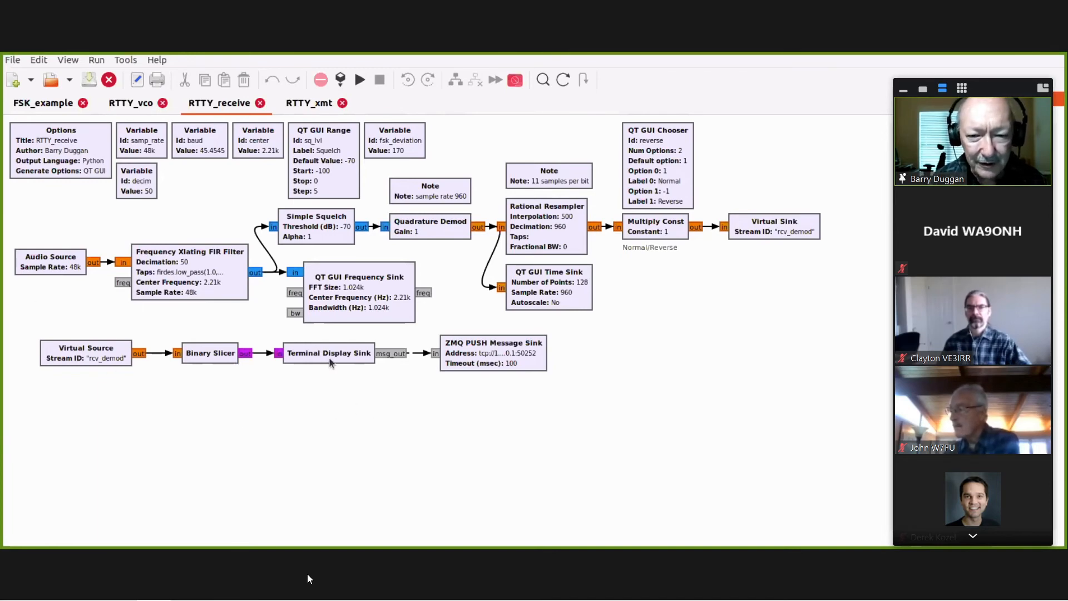
mouse_move(372, 389)
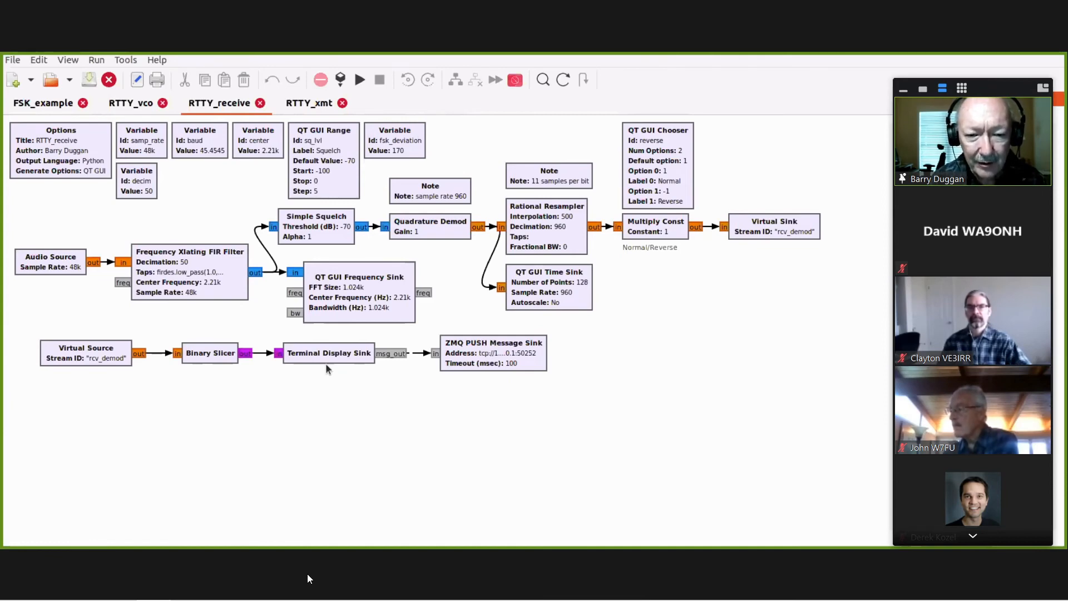
mouse_move(333, 386)
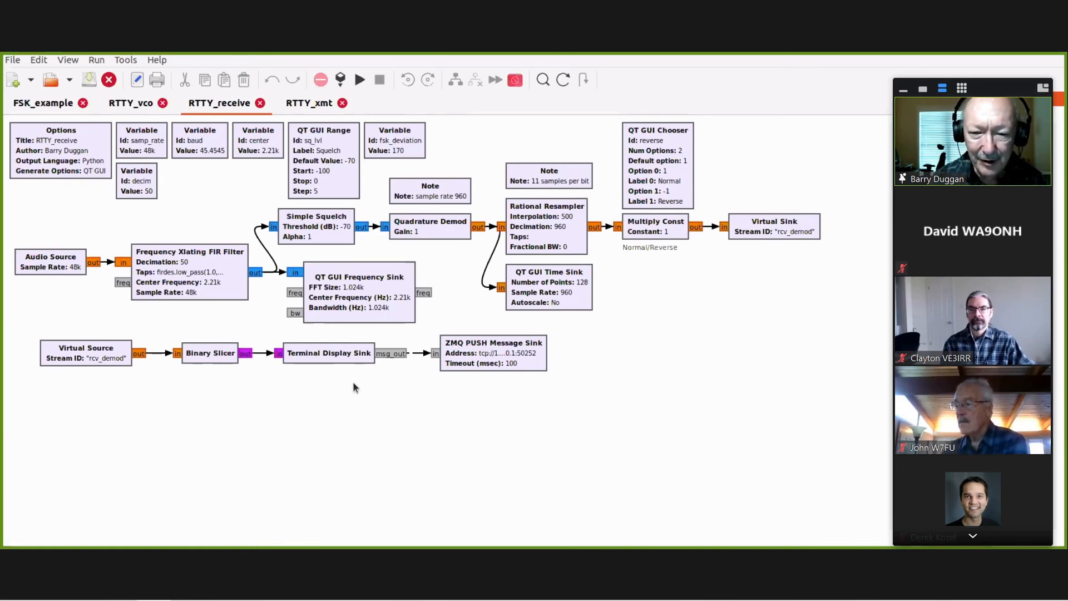
mouse_move(361, 408)
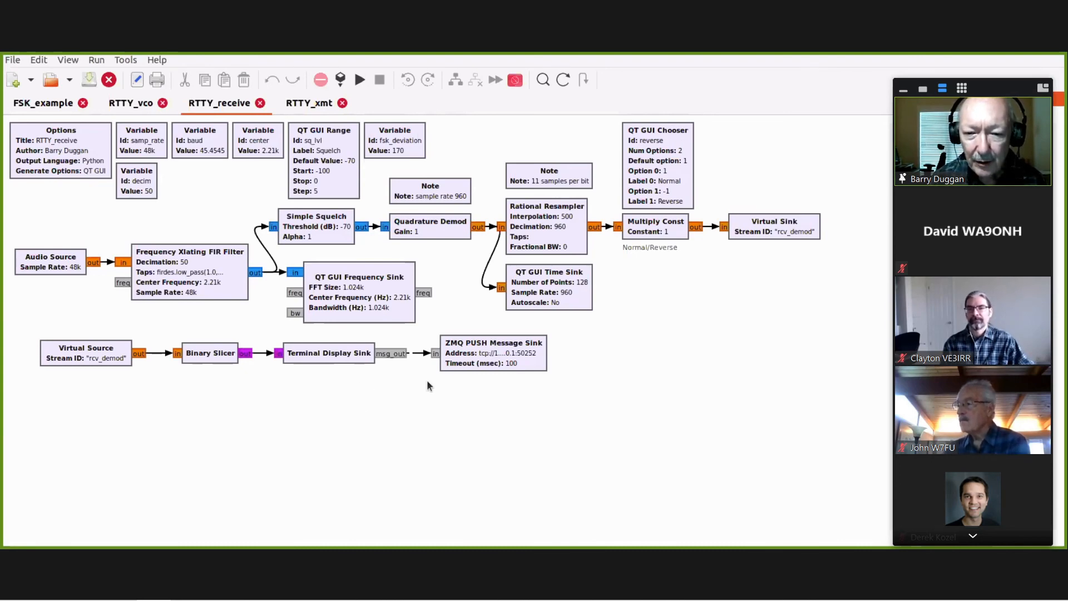
mouse_move(291, 376)
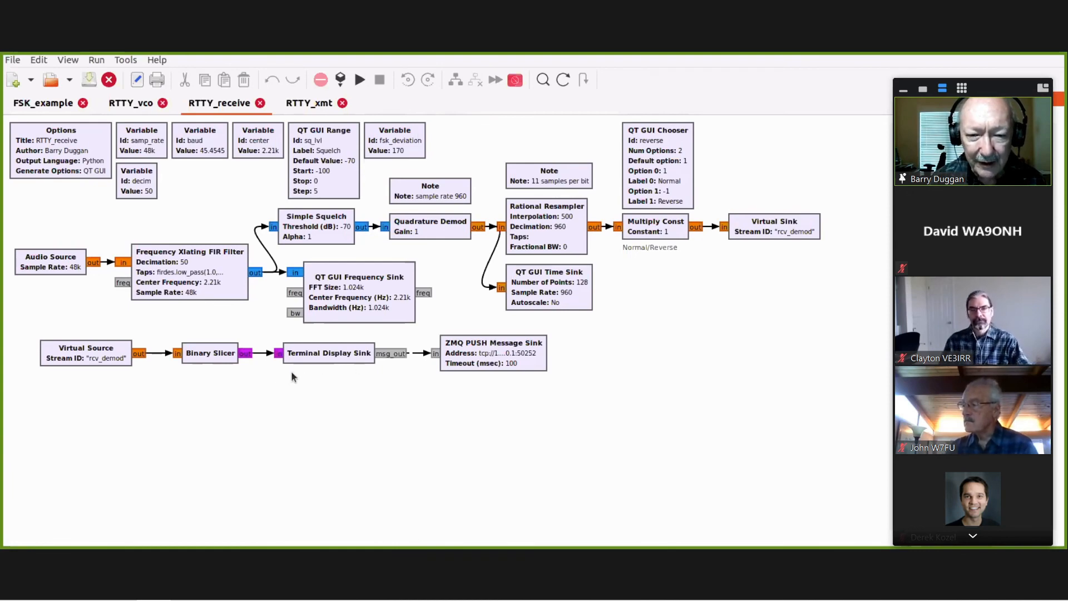
mouse_move(340, 373)
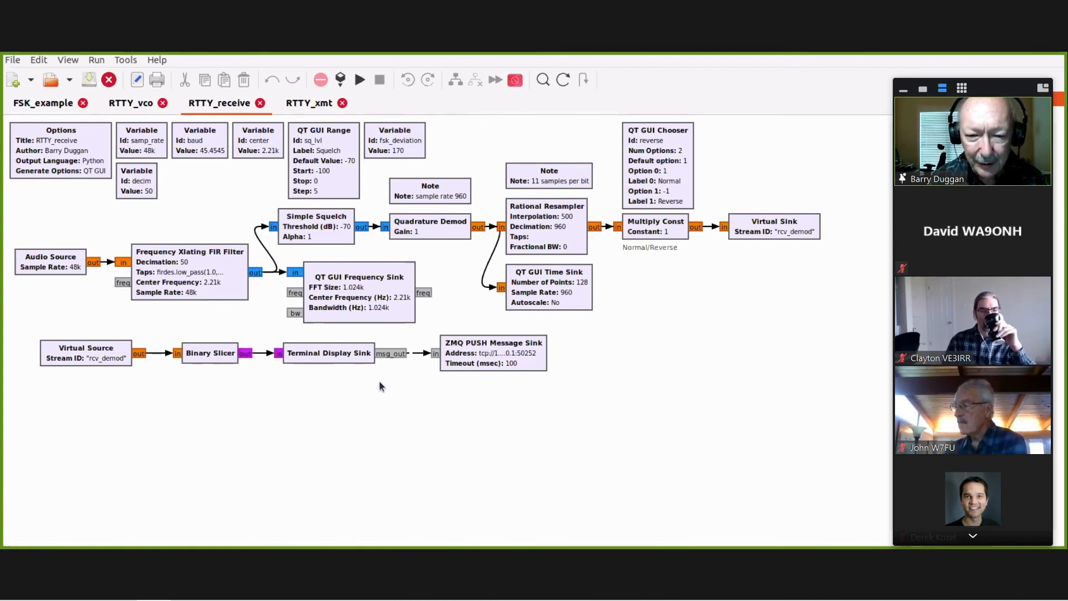
mouse_move(347, 397)
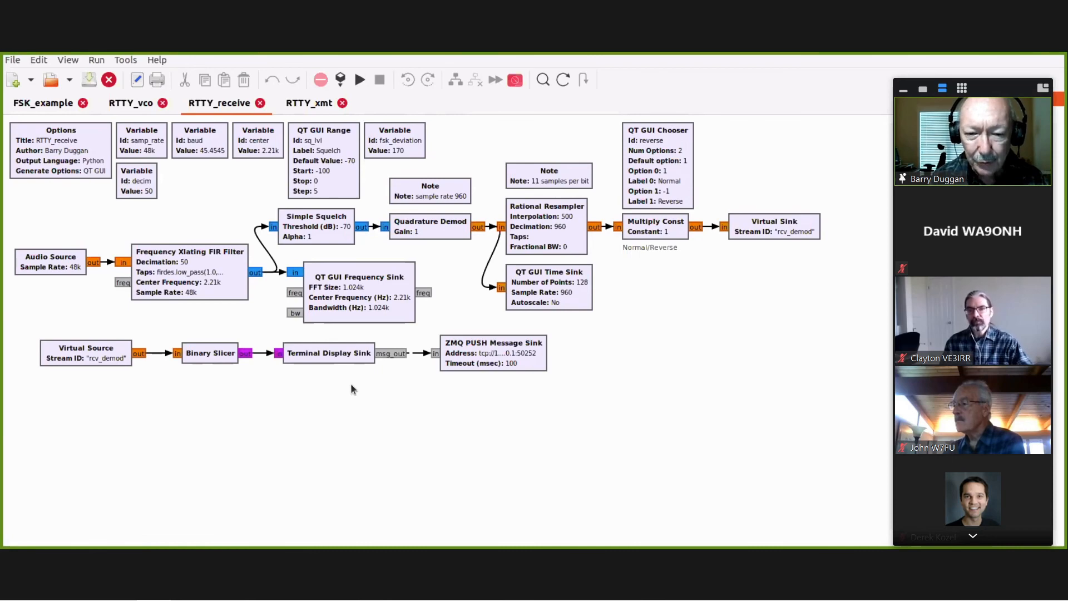
mouse_move(459, 368)
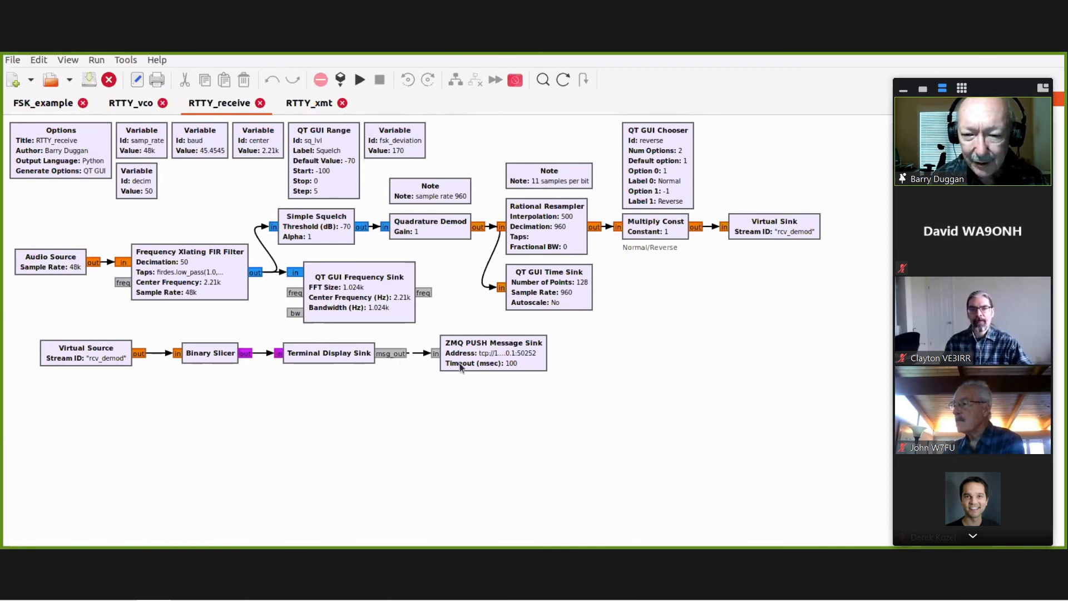
mouse_move(474, 412)
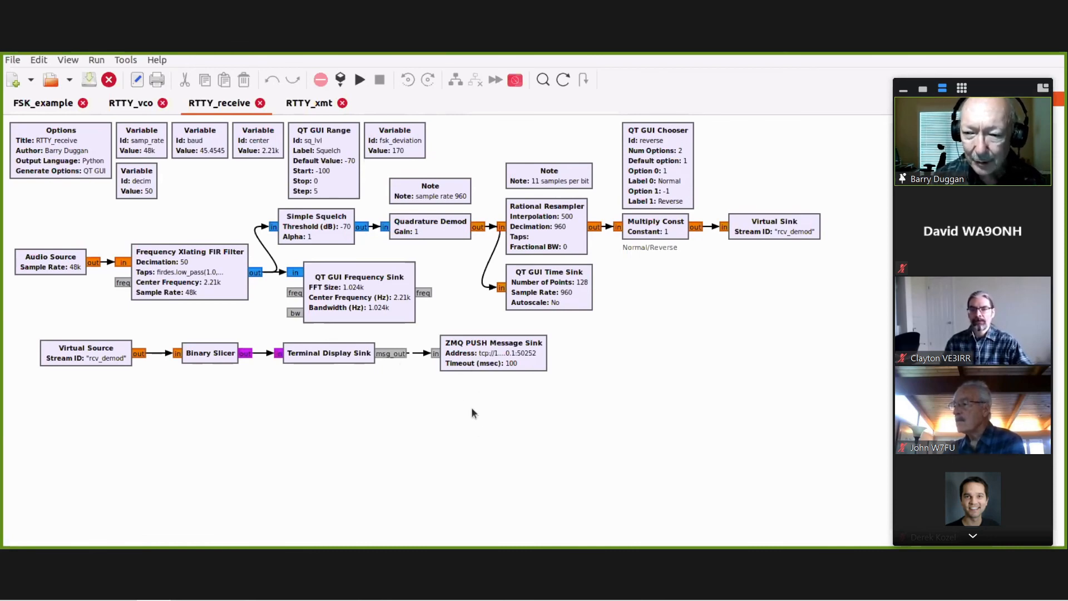
mouse_move(469, 413)
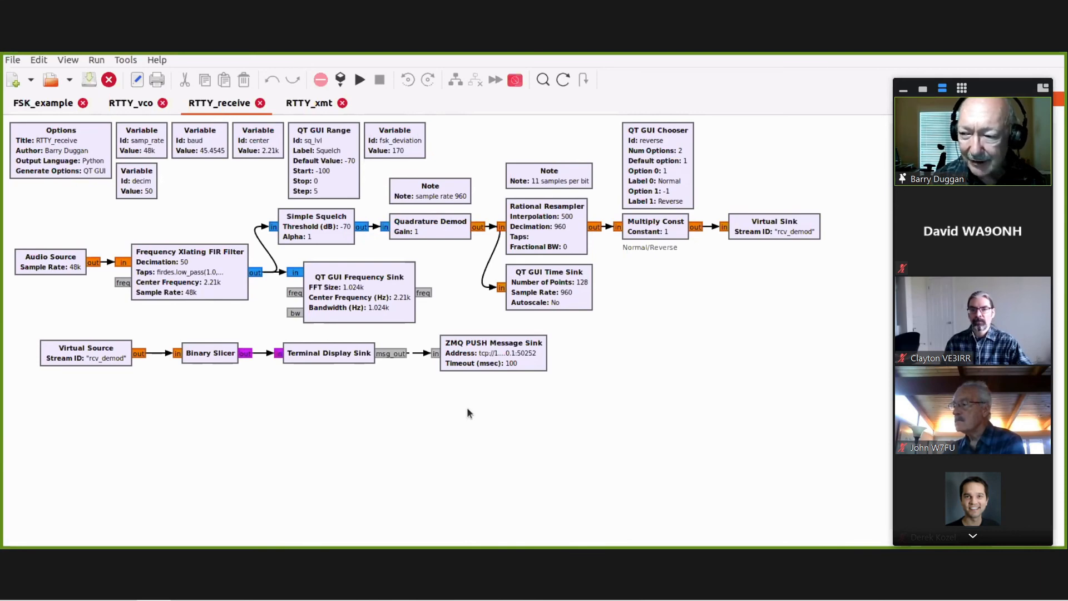
mouse_move(464, 412)
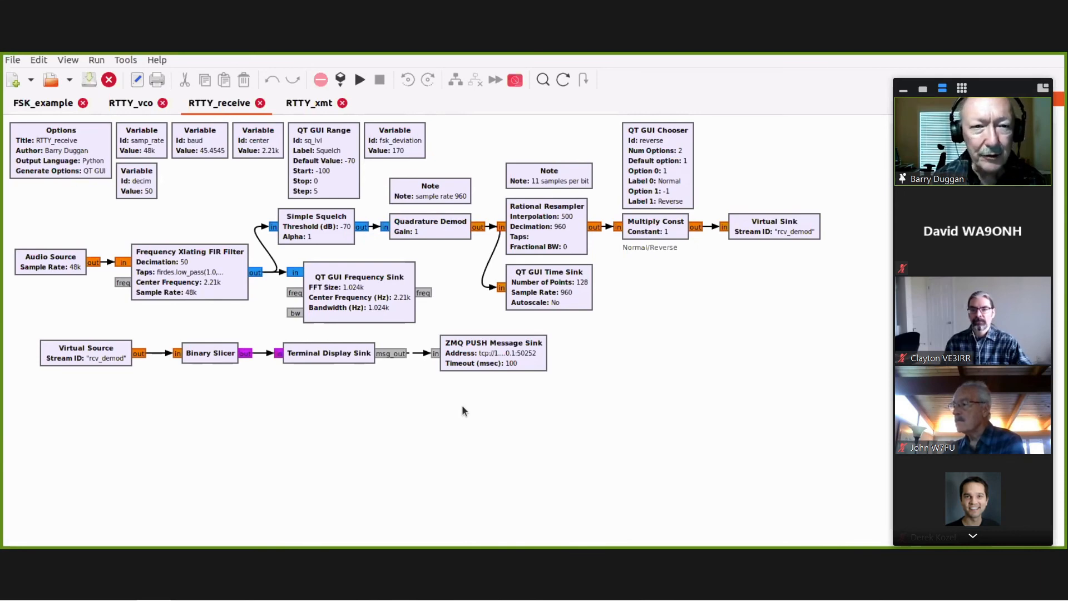